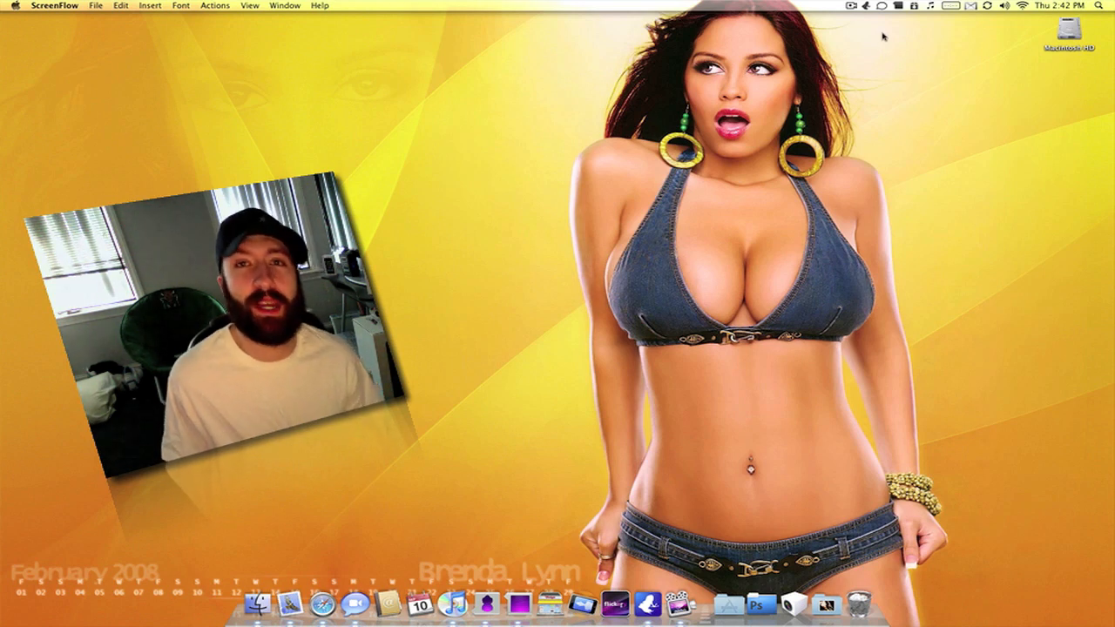
{"action": "mouse_move", "coordinate": [908, 21]}
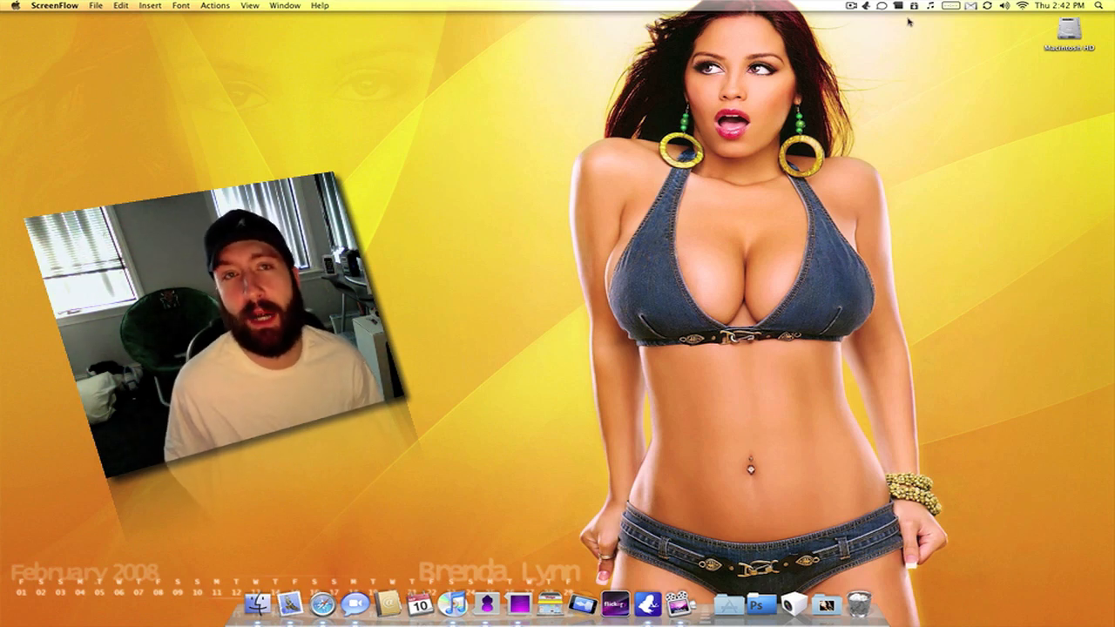
Show ShoveBox's menu-bar command list with capture, organize, recent entries and preferences.
{"action": "left_click", "coordinate": [913, 7]}
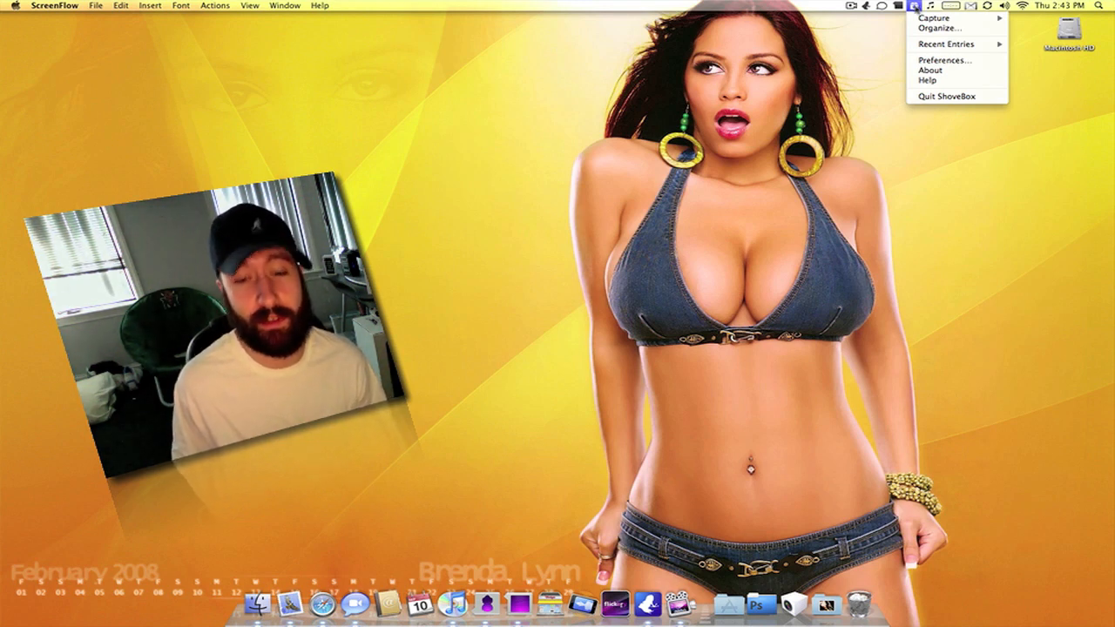
{"action": "mouse_move", "coordinate": [885, 157]}
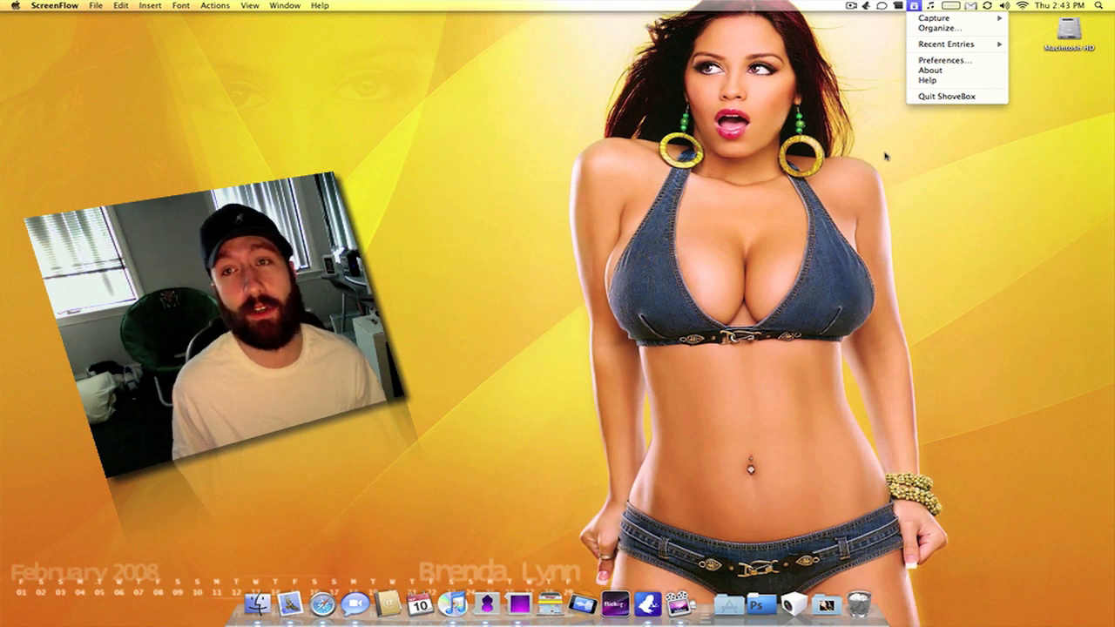
{"action": "mouse_move", "coordinate": [934, 17]}
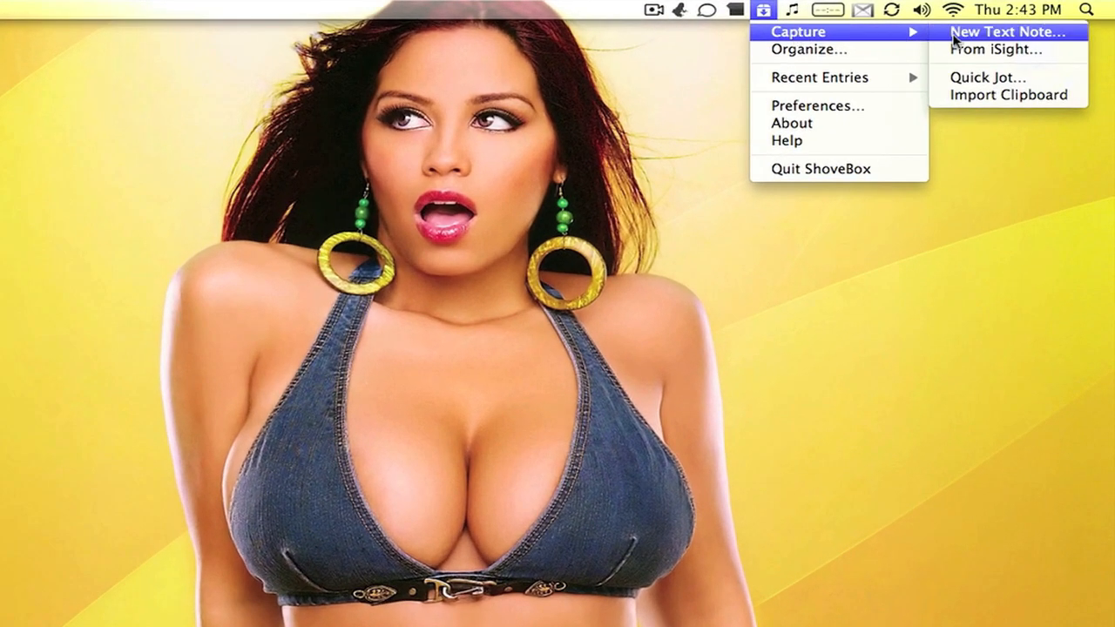
{"action": "left_click", "coordinate": [1007, 31]}
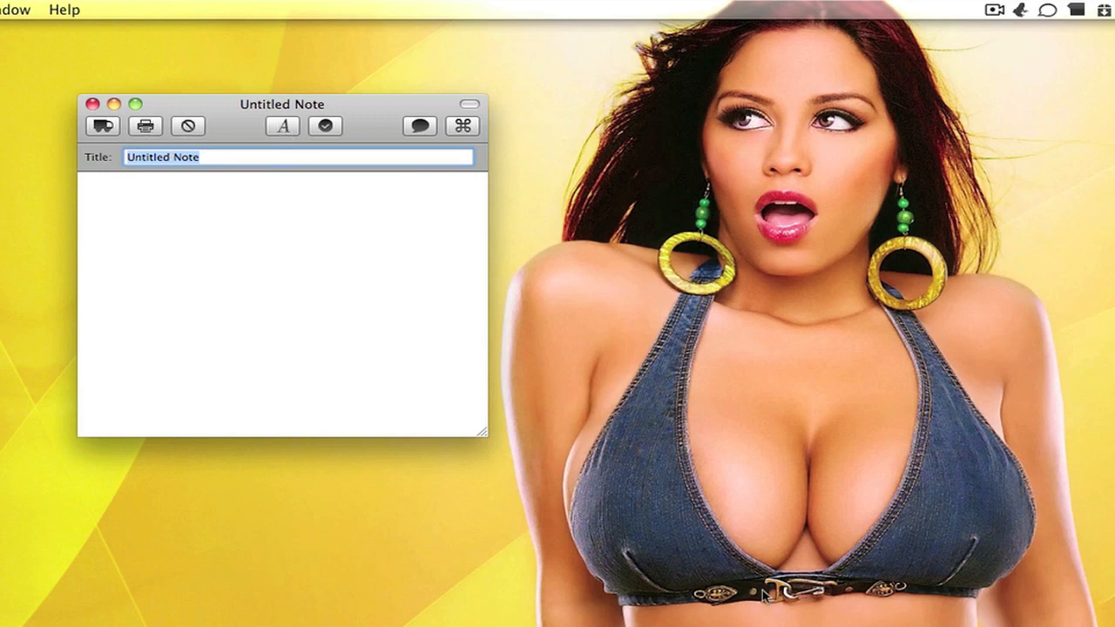
{"action": "mouse_move", "coordinate": [439, 234]}
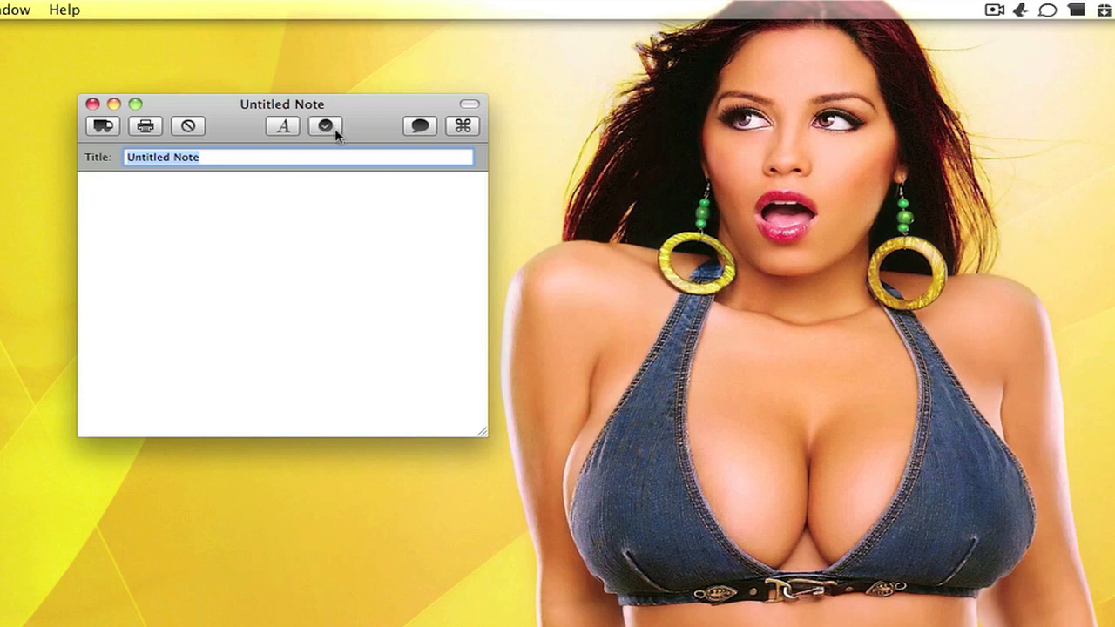
{"action": "left_click", "coordinate": [419, 125]}
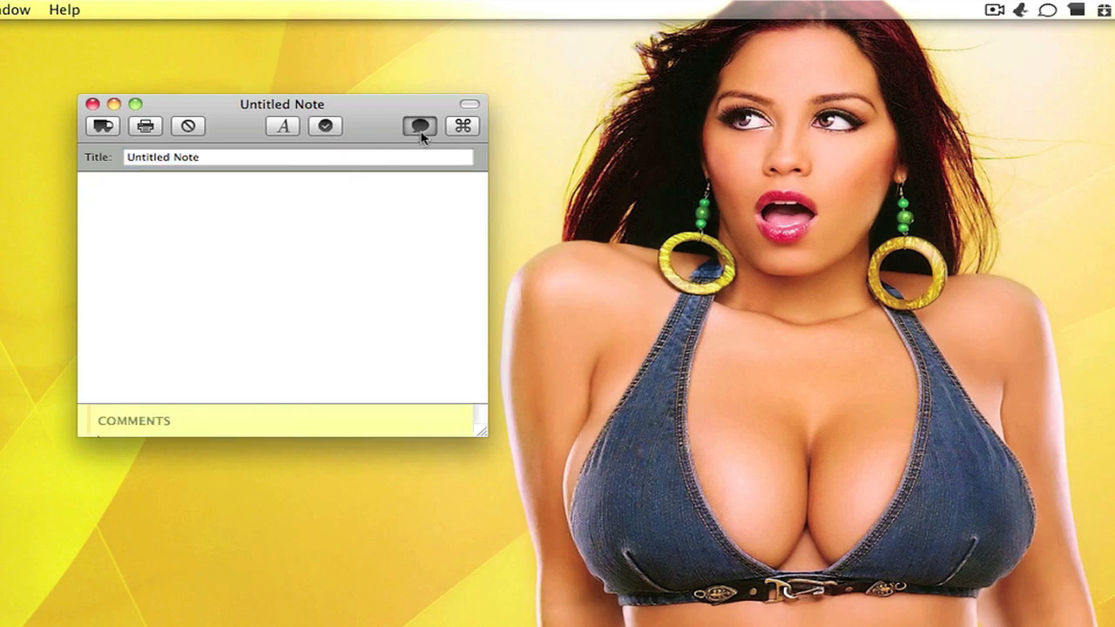
{"action": "left_click", "coordinate": [90, 104]}
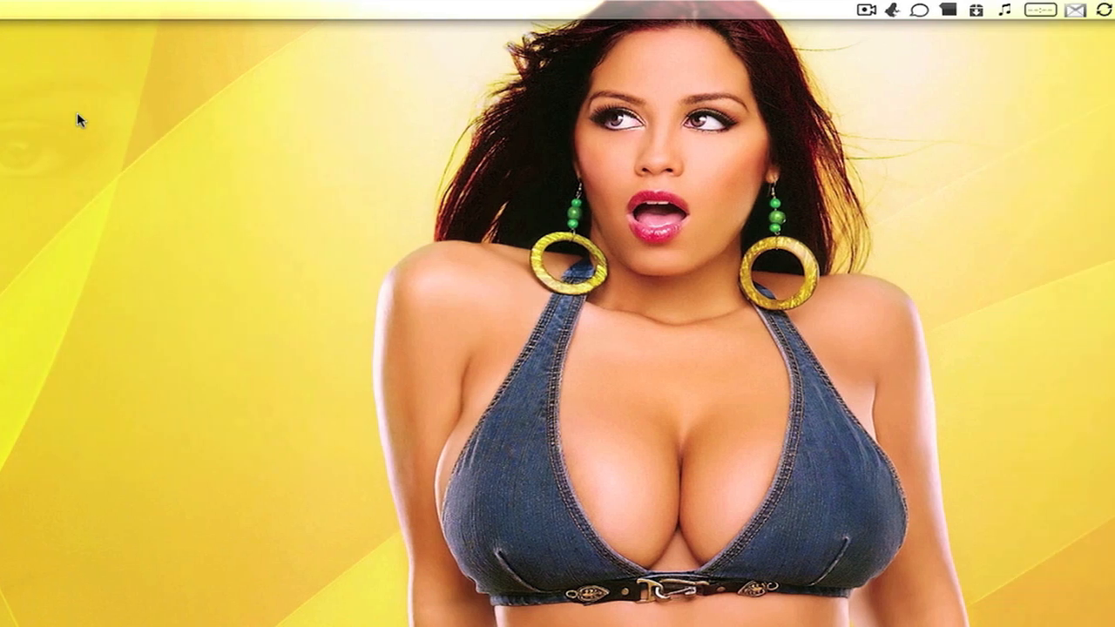
{"action": "left_click", "coordinate": [763, 10]}
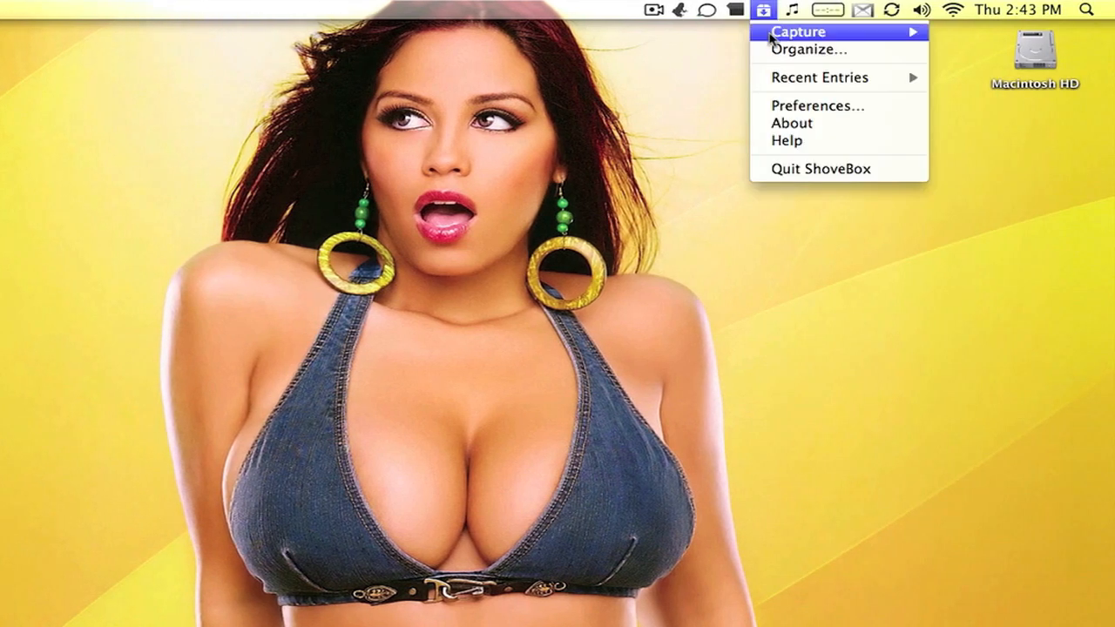
{"action": "mouse_move", "coordinate": [798, 31]}
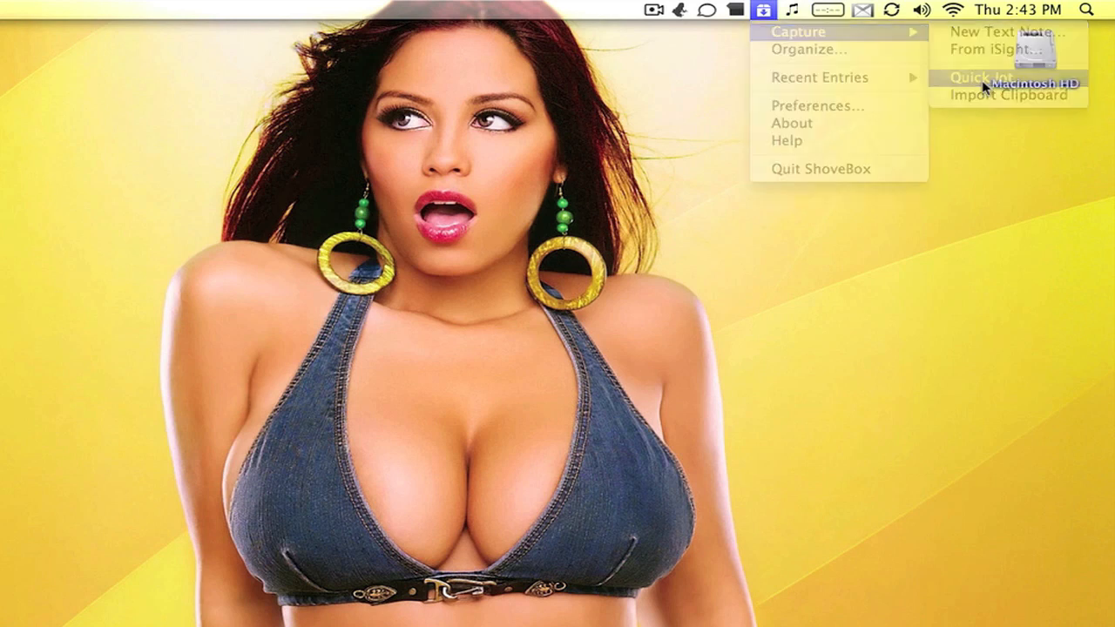
{"action": "left_click", "coordinate": [983, 76]}
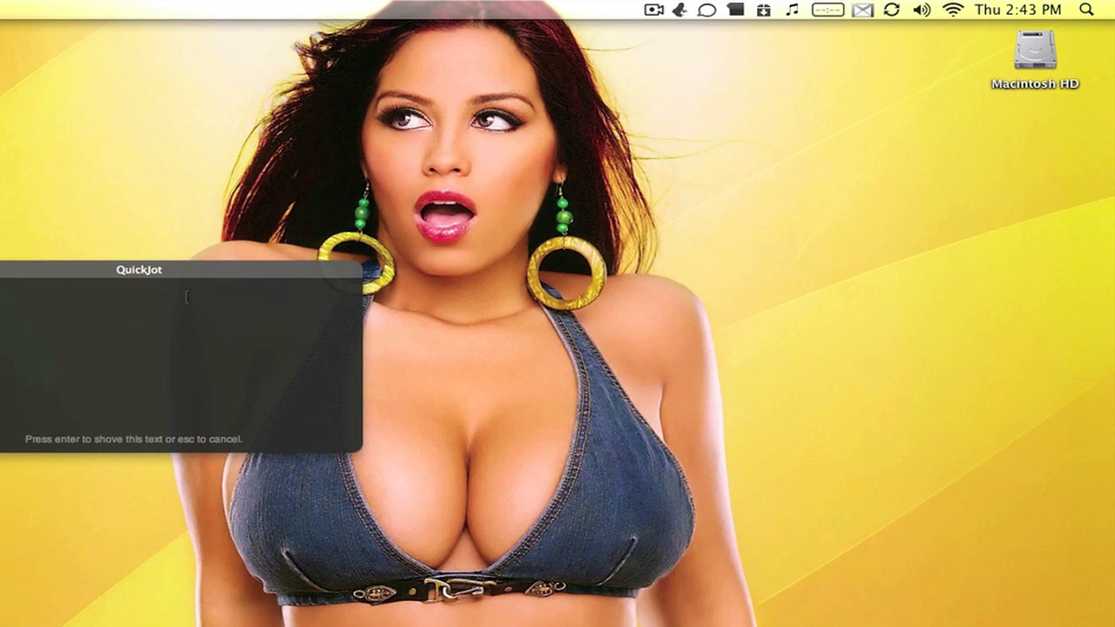
{"action": "mouse_move", "coordinate": [321, 289]}
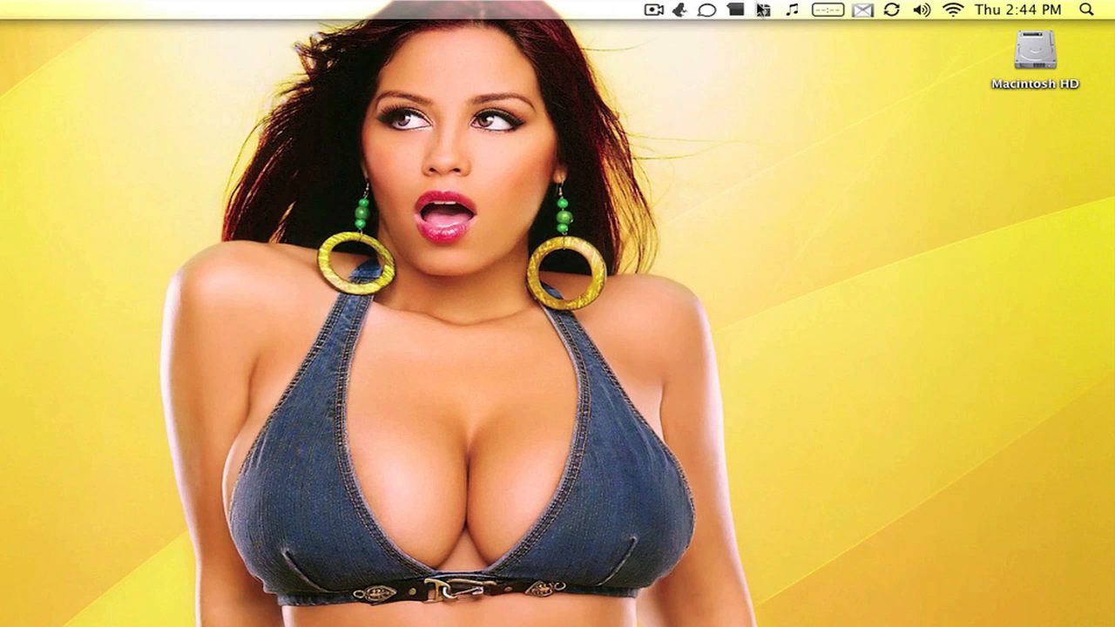
Bring up the Inbox organizer via Organize, listing the COD4 on 360 :) entry.
{"action": "left_click", "coordinate": [763, 10]}
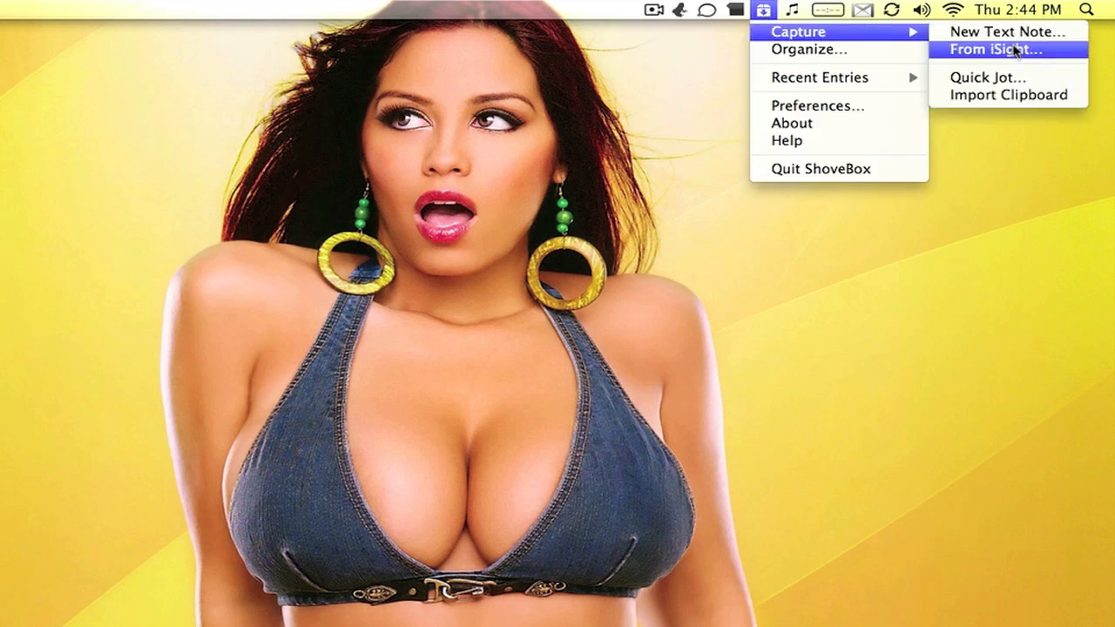
{"action": "mouse_move", "coordinate": [1007, 94]}
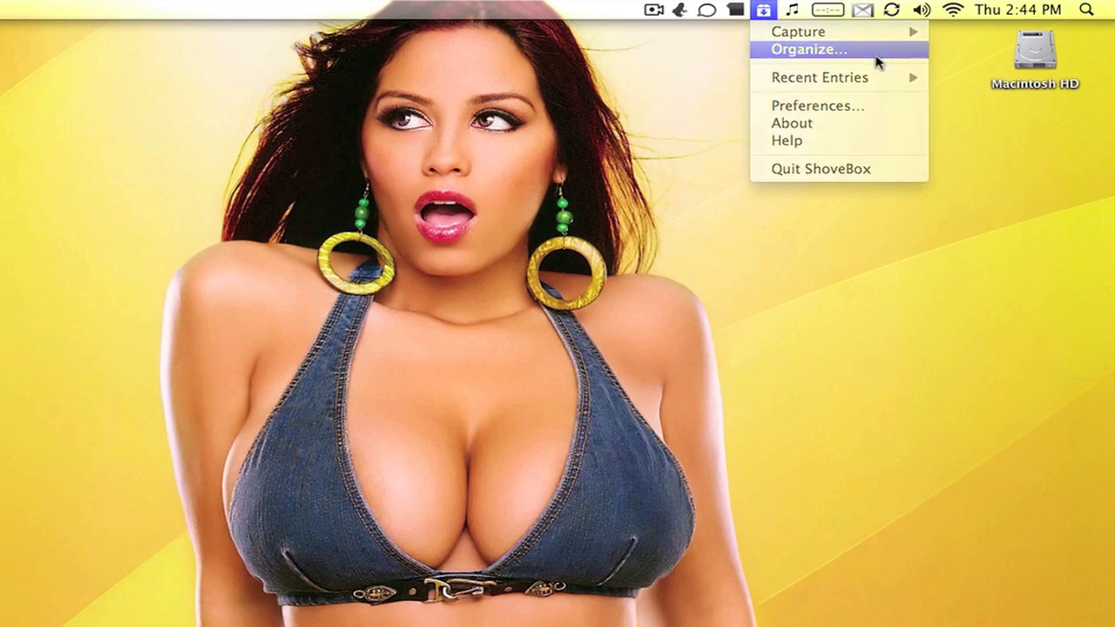
{"action": "left_click", "coordinate": [808, 49]}
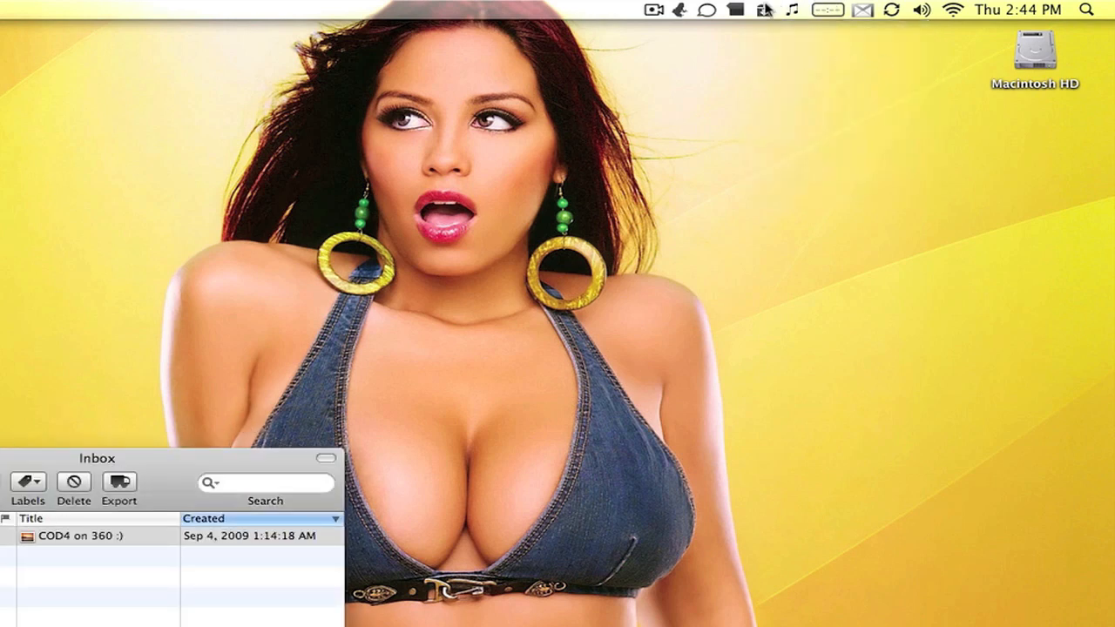
{"action": "left_click", "coordinate": [763, 11]}
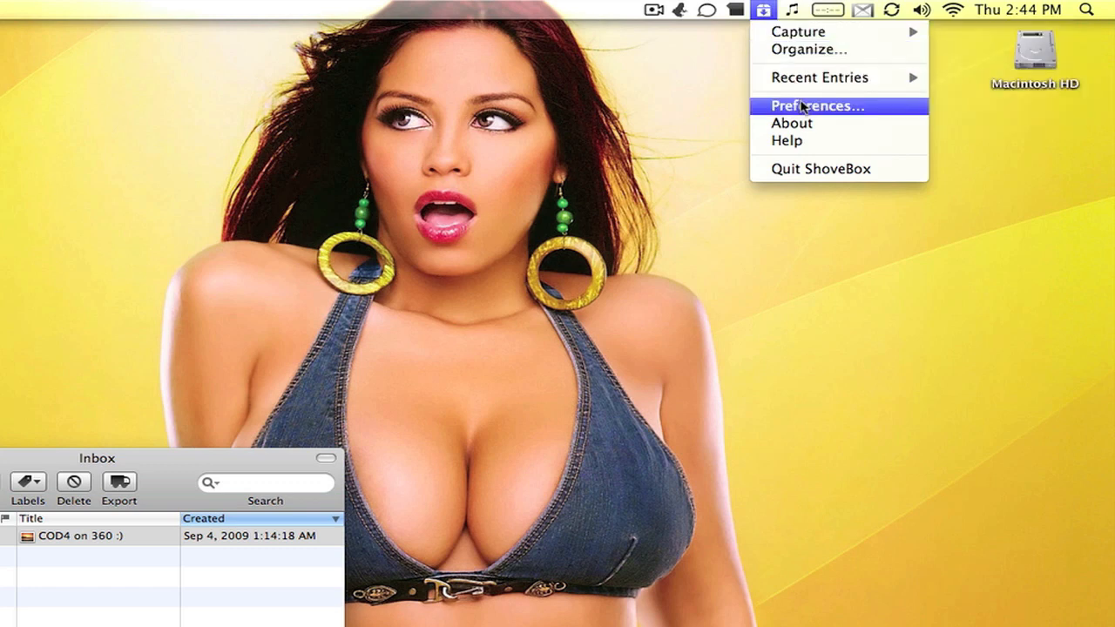
{"action": "mouse_move", "coordinate": [791, 122]}
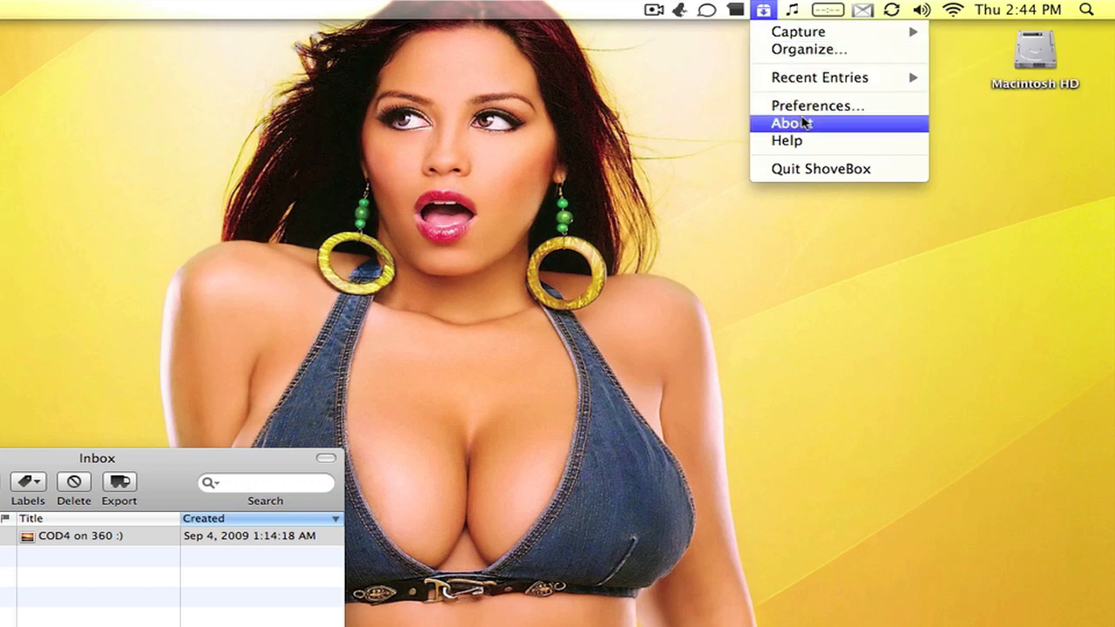
{"action": "mouse_move", "coordinate": [828, 129]}
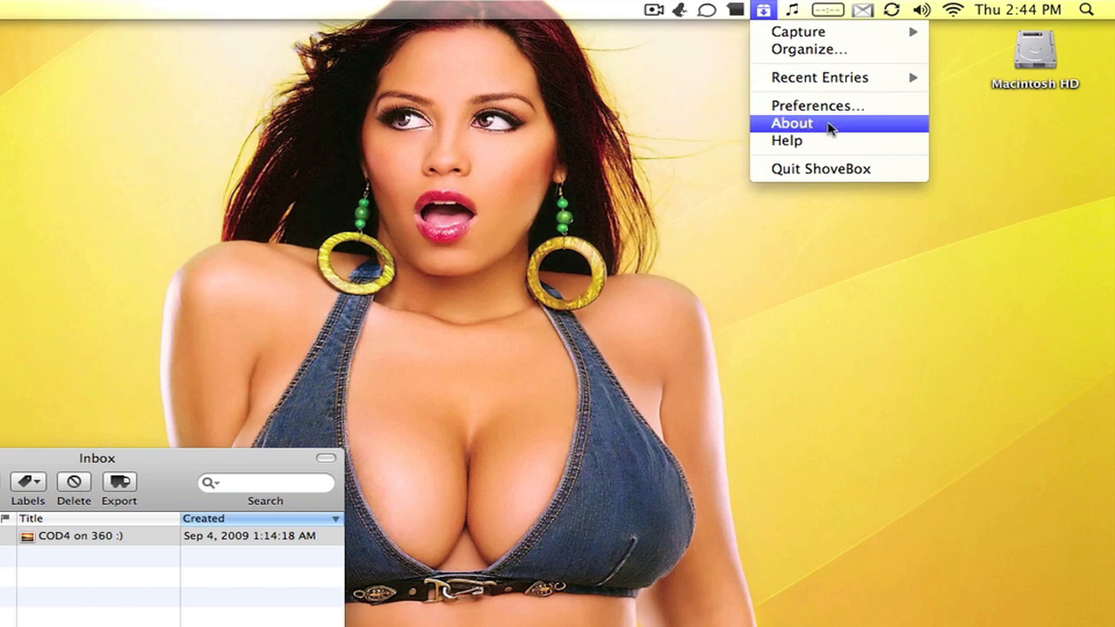
{"action": "mouse_move", "coordinate": [843, 129]}
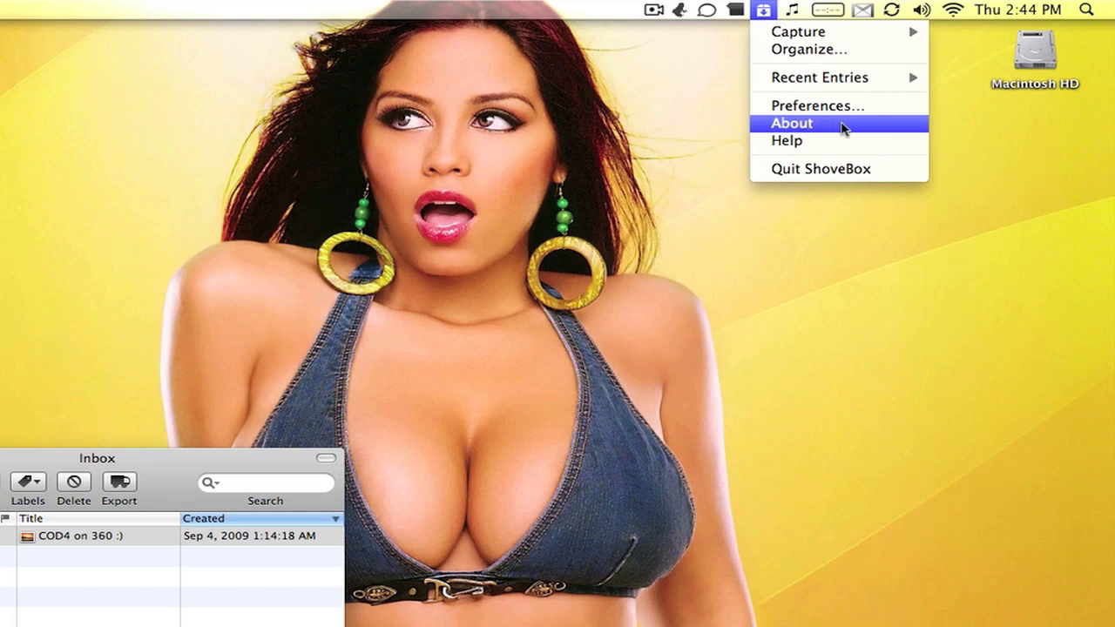
Keep General's Import URLs setting on 'Always ask me' and select the COD4 on 360 entry.
{"action": "left_click", "coordinate": [791, 122]}
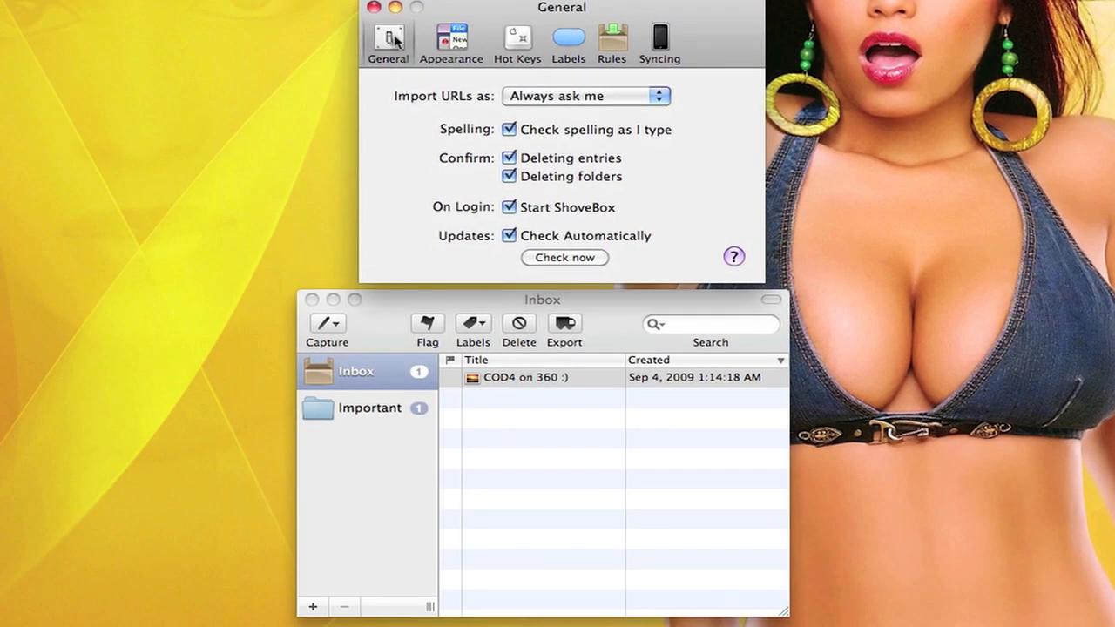
{"action": "left_click", "coordinate": [586, 95]}
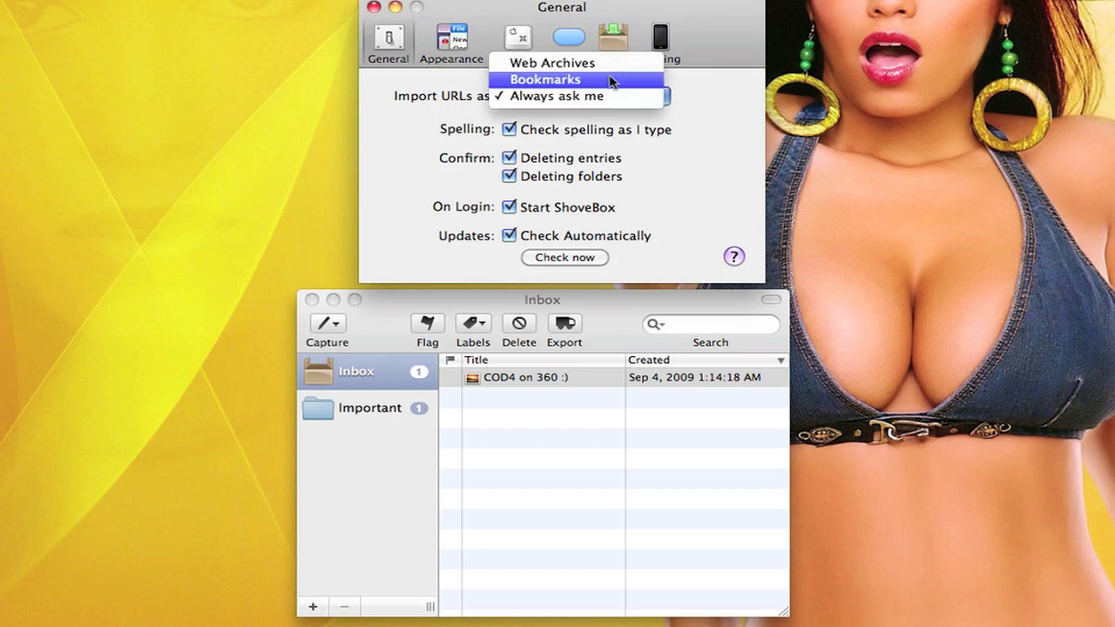
{"action": "mouse_move", "coordinate": [704, 108]}
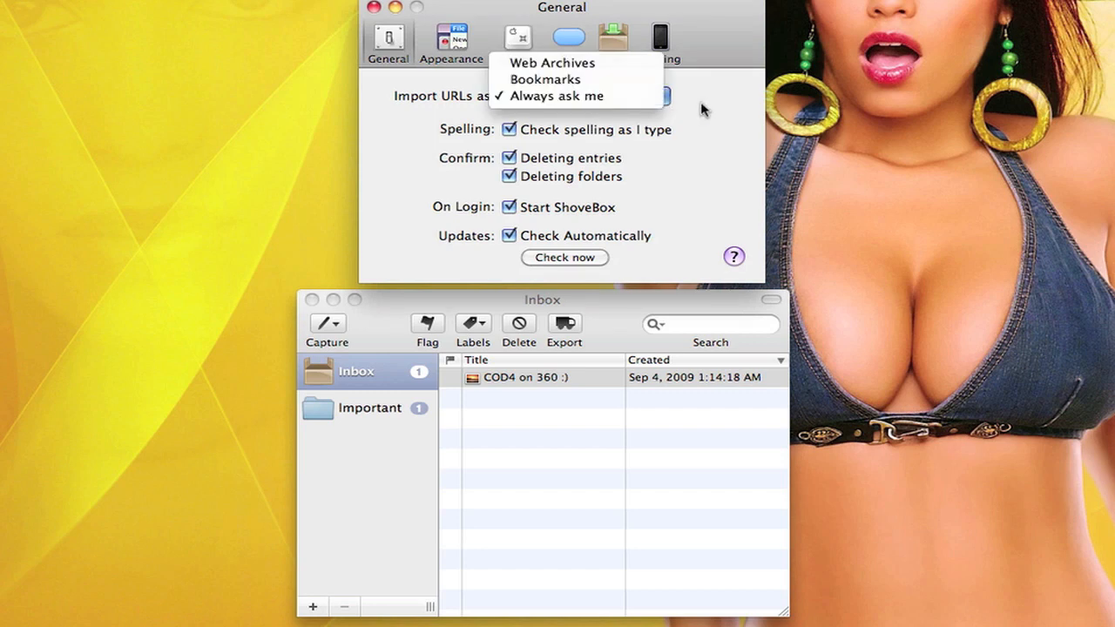
{"action": "left_click", "coordinate": [556, 96]}
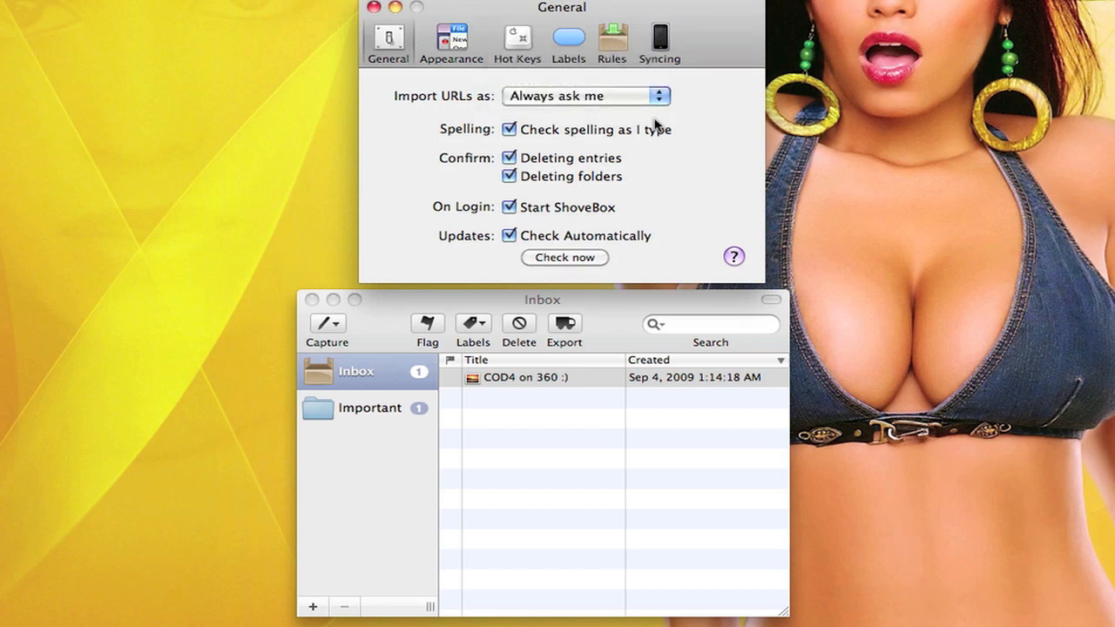
{"action": "mouse_move", "coordinate": [596, 174]}
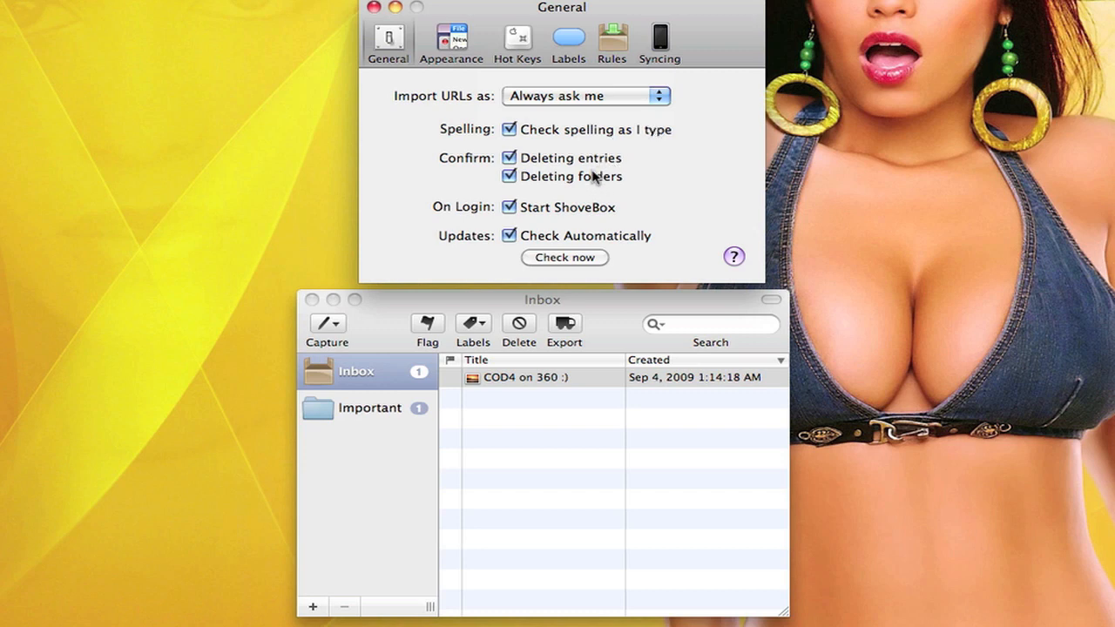
{"action": "left_click", "coordinate": [523, 376]}
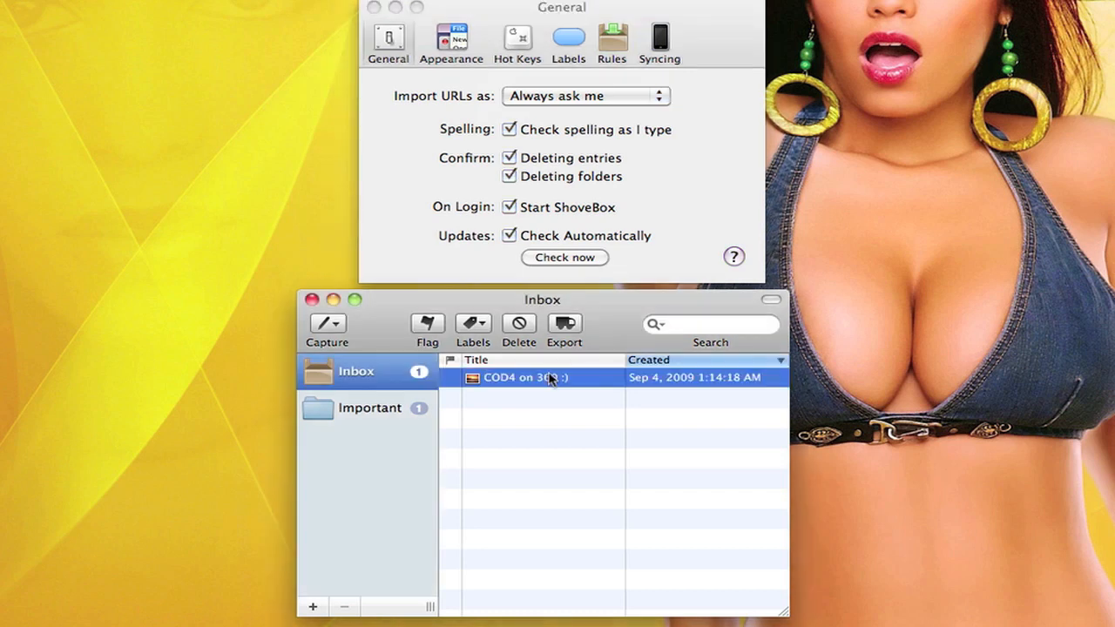
{"action": "mouse_move", "coordinate": [384, 376]}
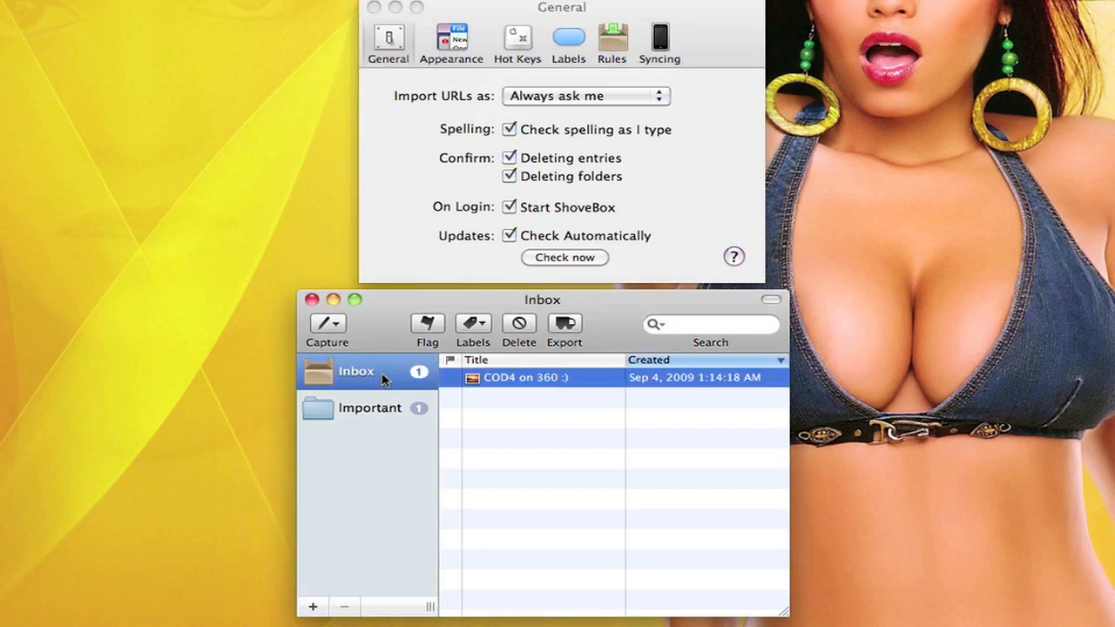
{"action": "mouse_move", "coordinate": [564, 209]}
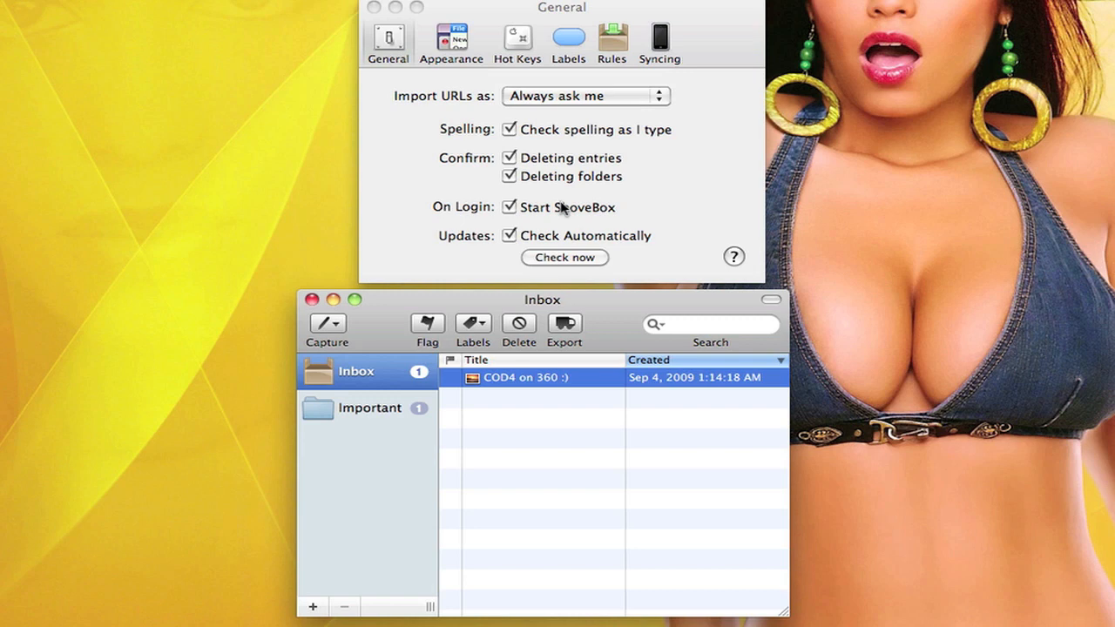
{"action": "mouse_move", "coordinate": [562, 225]}
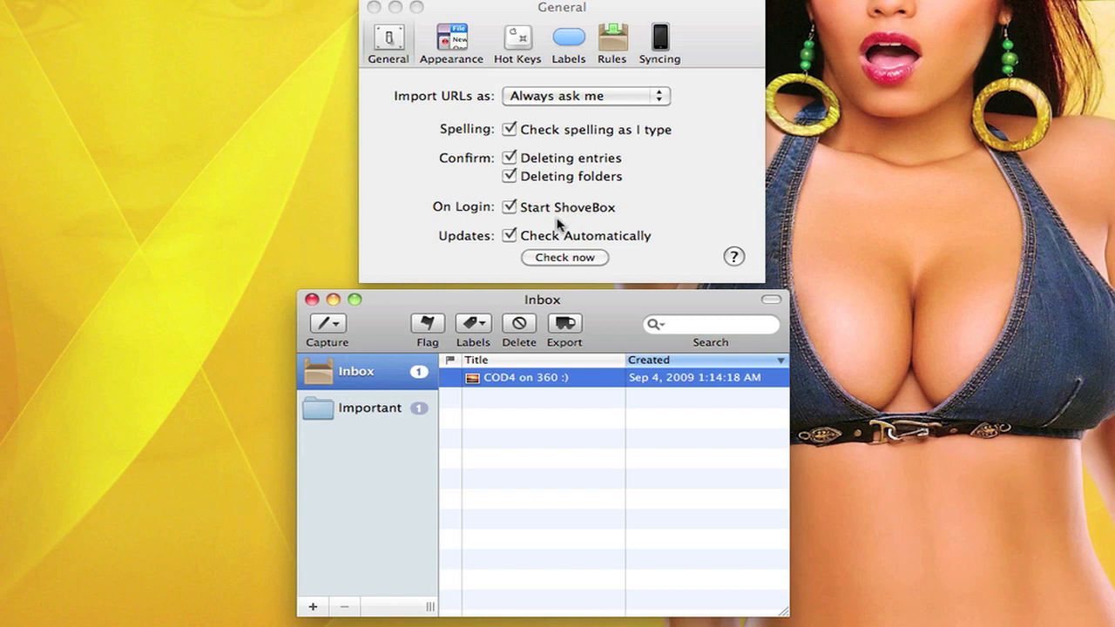
{"action": "mouse_move", "coordinate": [561, 248]}
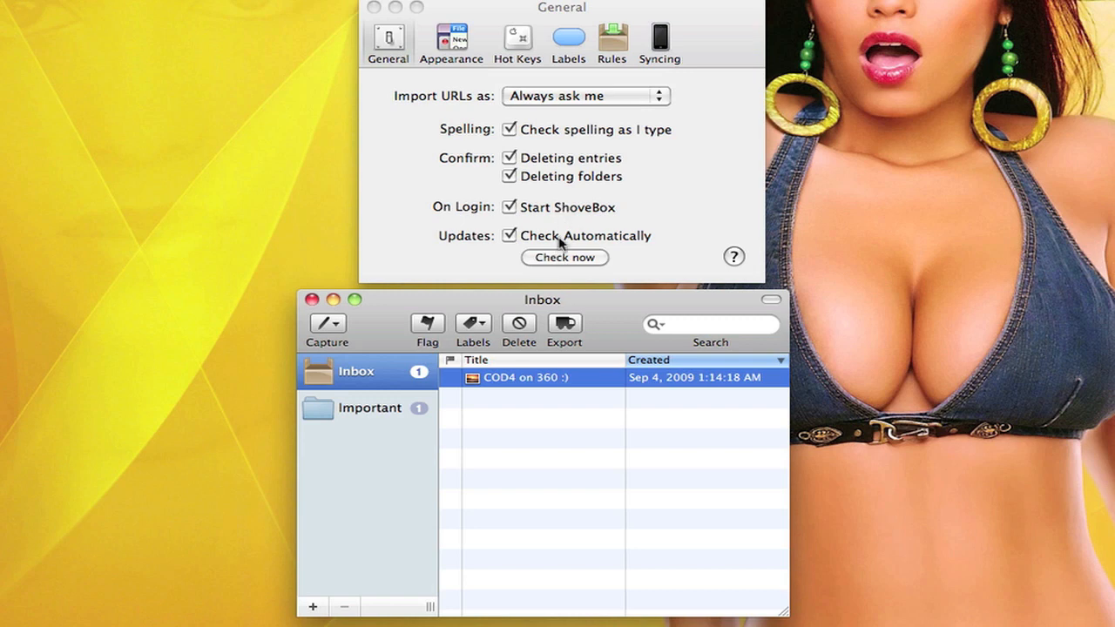
{"action": "mouse_move", "coordinate": [586, 188]}
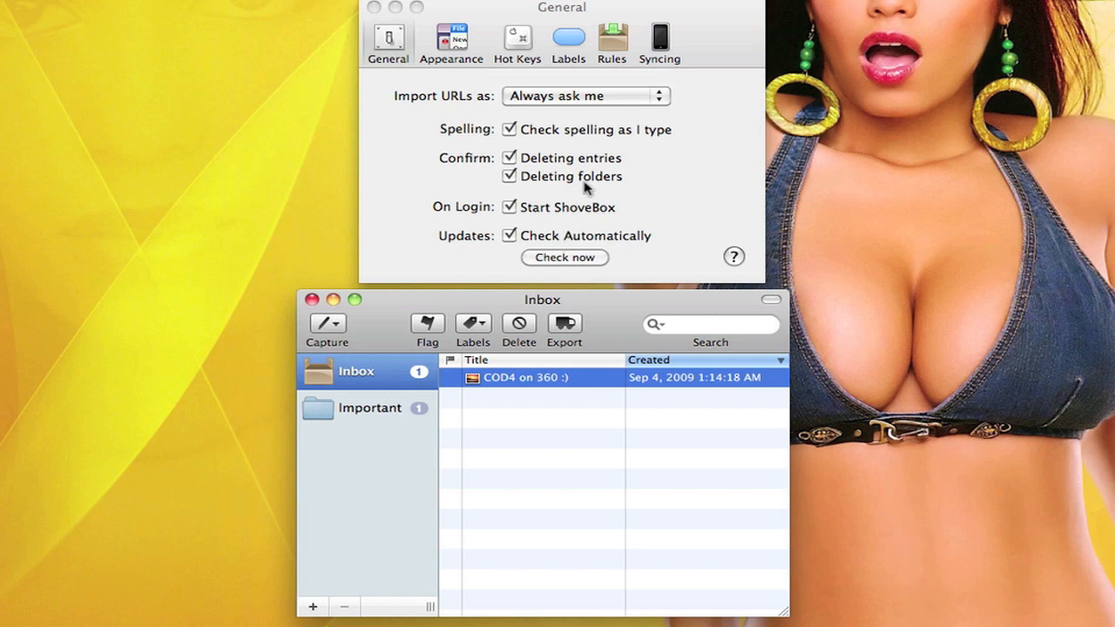
Review the Appearance pane's fonts and folder-list item counts, leaving them unchanged.
{"action": "left_click", "coordinate": [451, 42]}
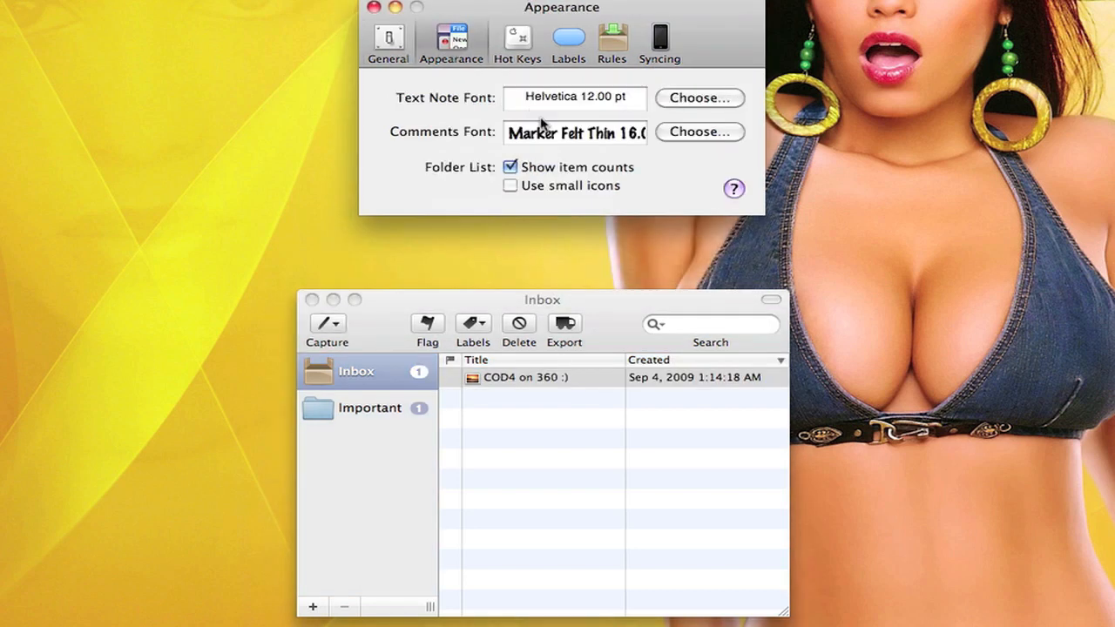
{"action": "mouse_move", "coordinate": [425, 314]}
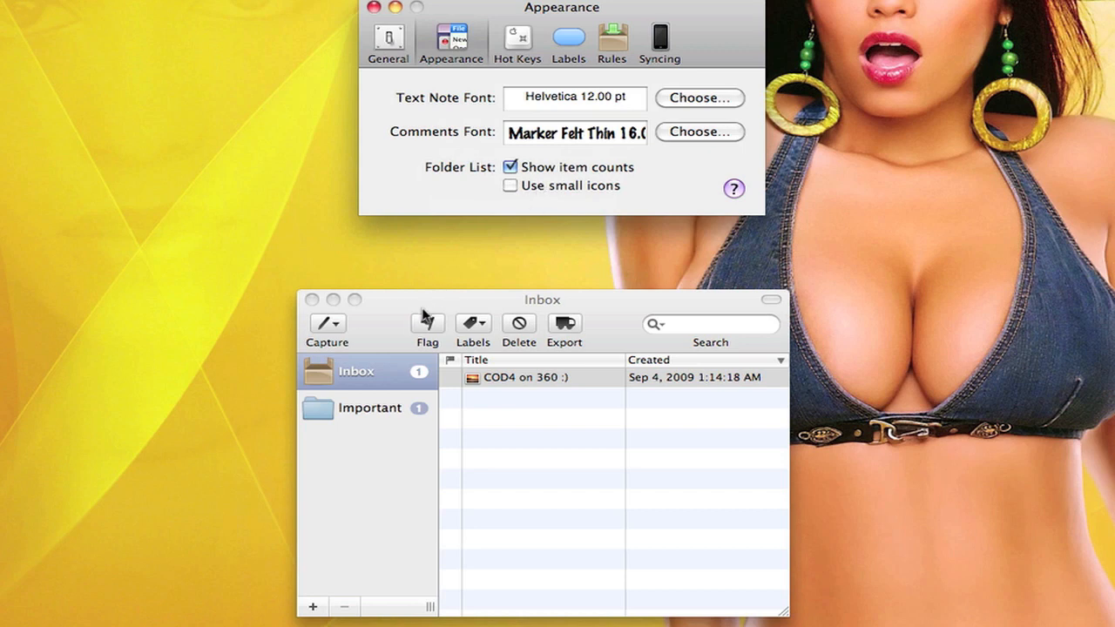
{"action": "left_click", "coordinate": [523, 376]}
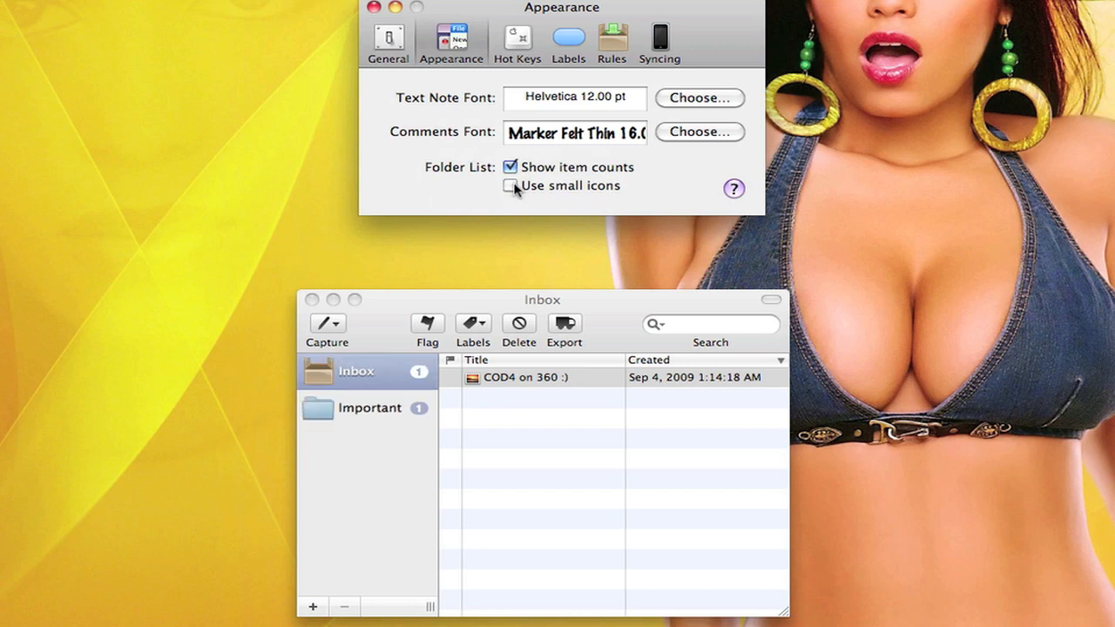
{"action": "left_click", "coordinate": [516, 38]}
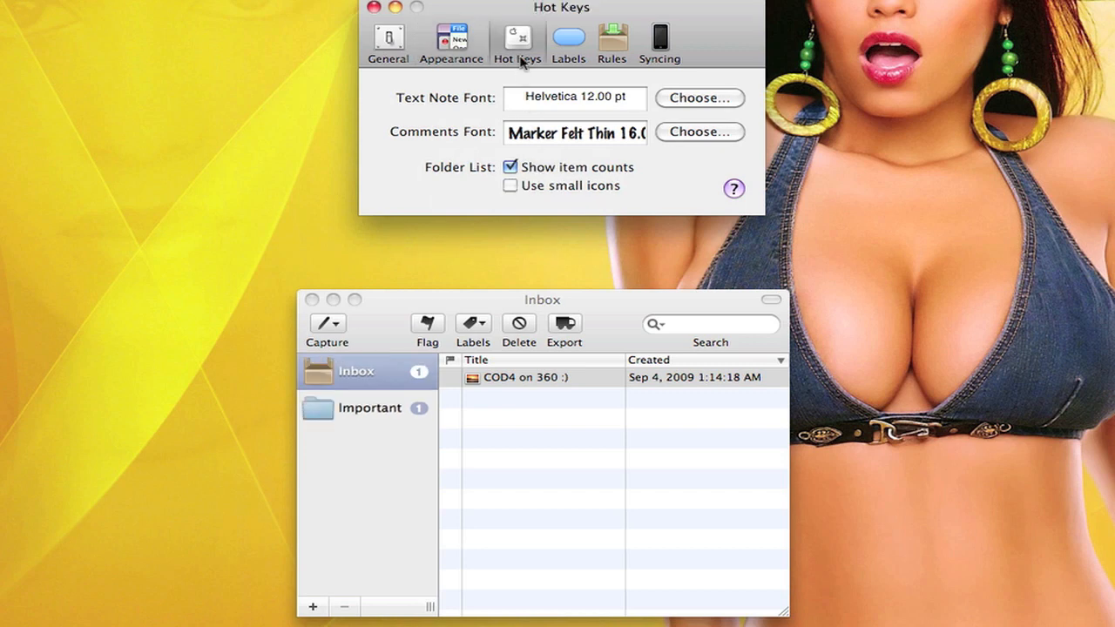
Check the For Actions shortcuts for Open Organizer and Show QuickJot in Hot Keys.
{"action": "left_click", "coordinate": [516, 42]}
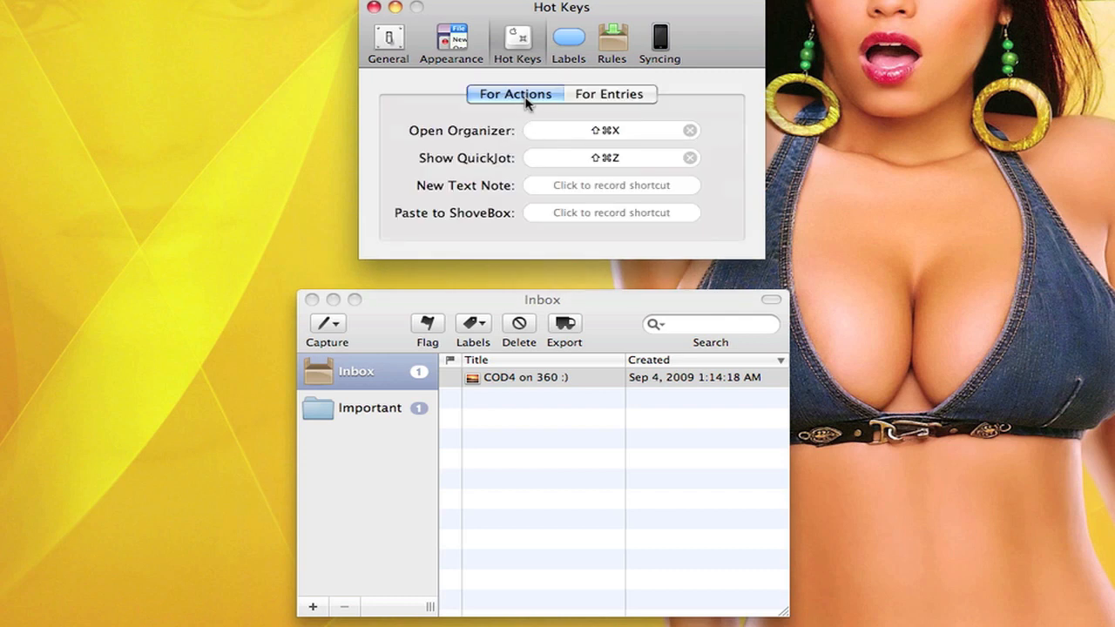
{"action": "mouse_move", "coordinate": [593, 248]}
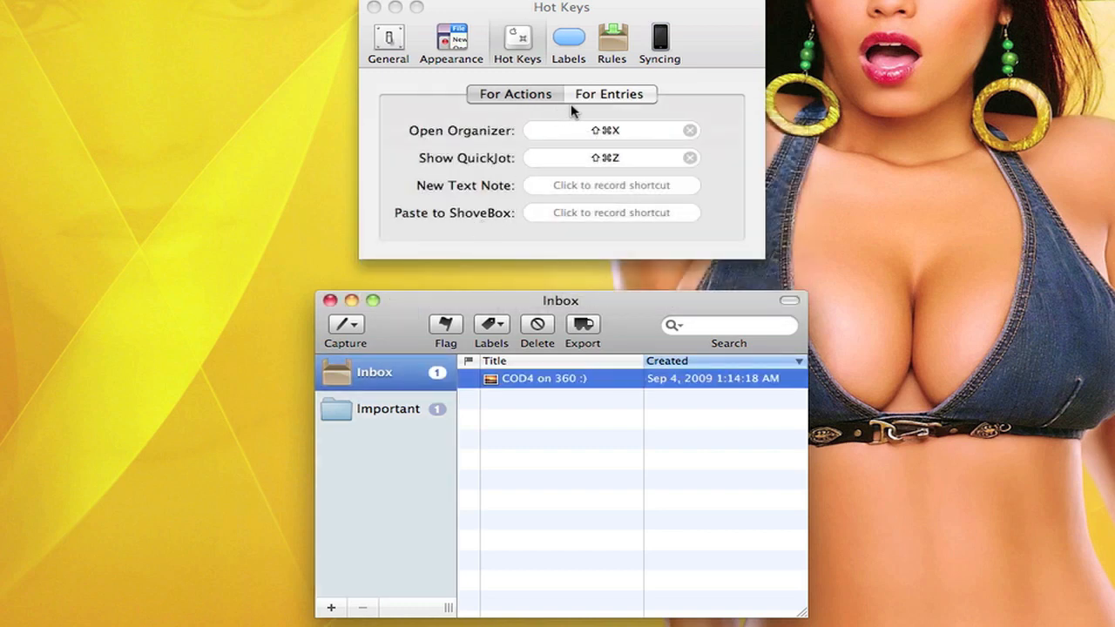
{"action": "mouse_move", "coordinate": [586, 220]}
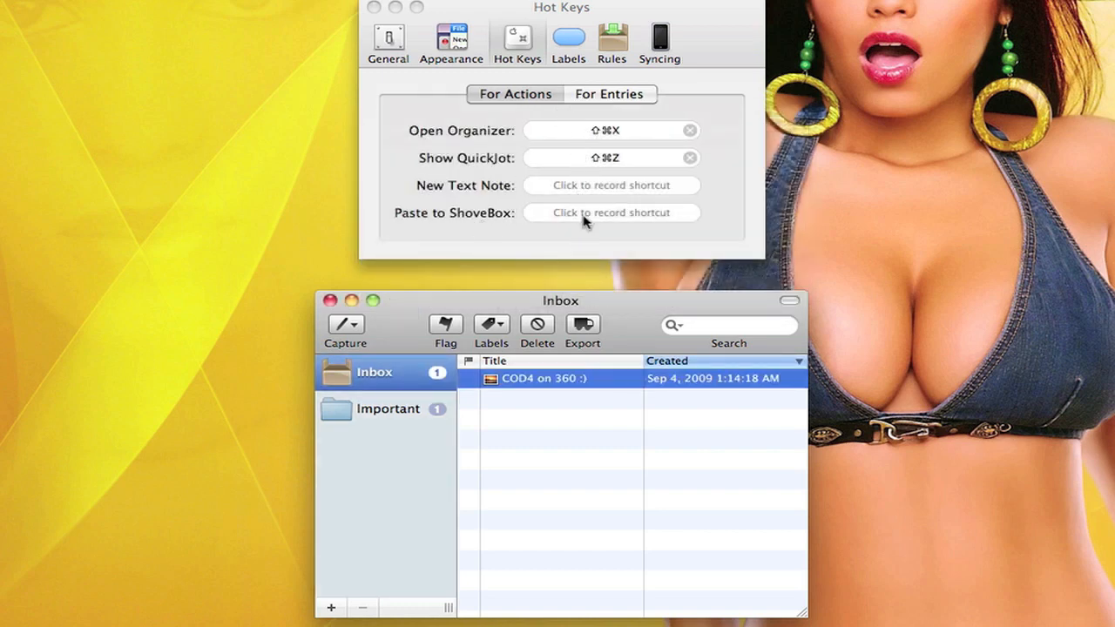
{"action": "mouse_move", "coordinate": [617, 216]}
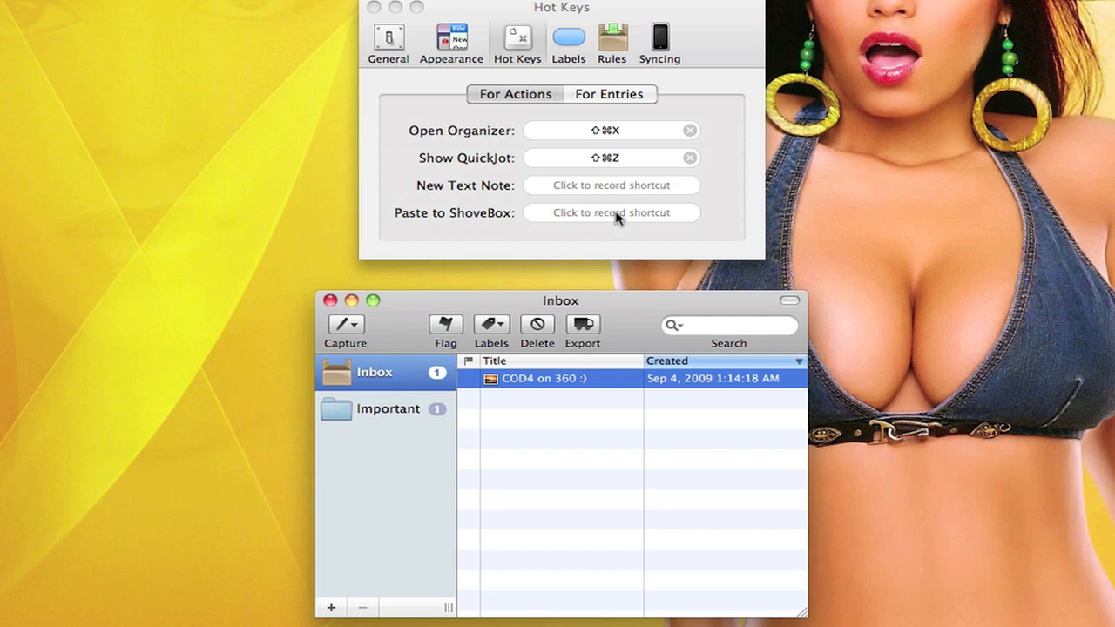
{"action": "mouse_move", "coordinate": [649, 185]}
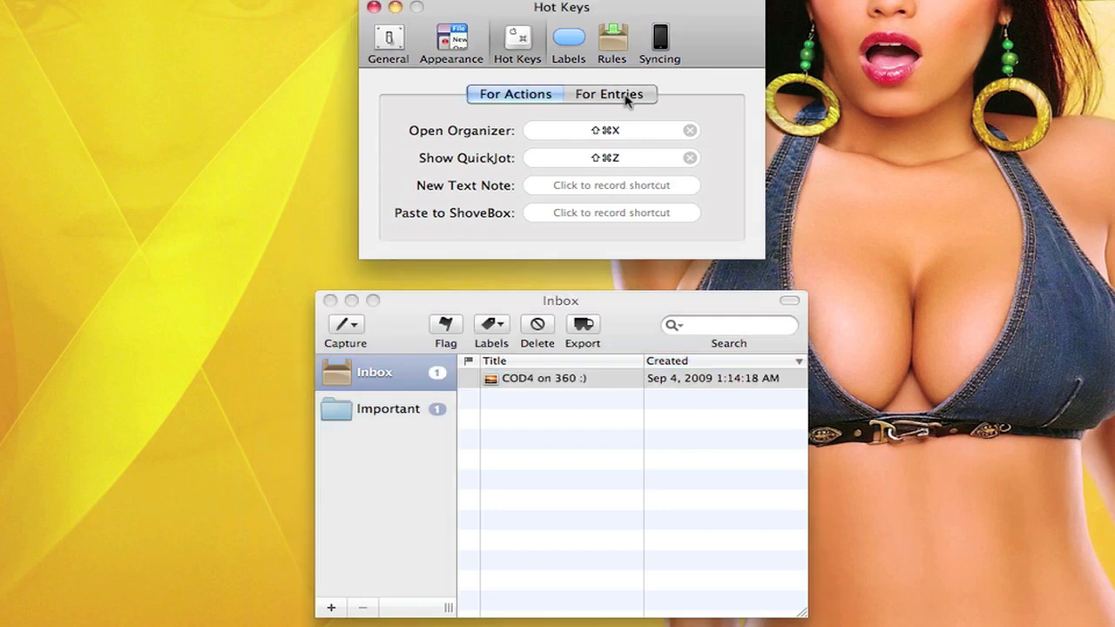
{"action": "left_click", "coordinate": [610, 94]}
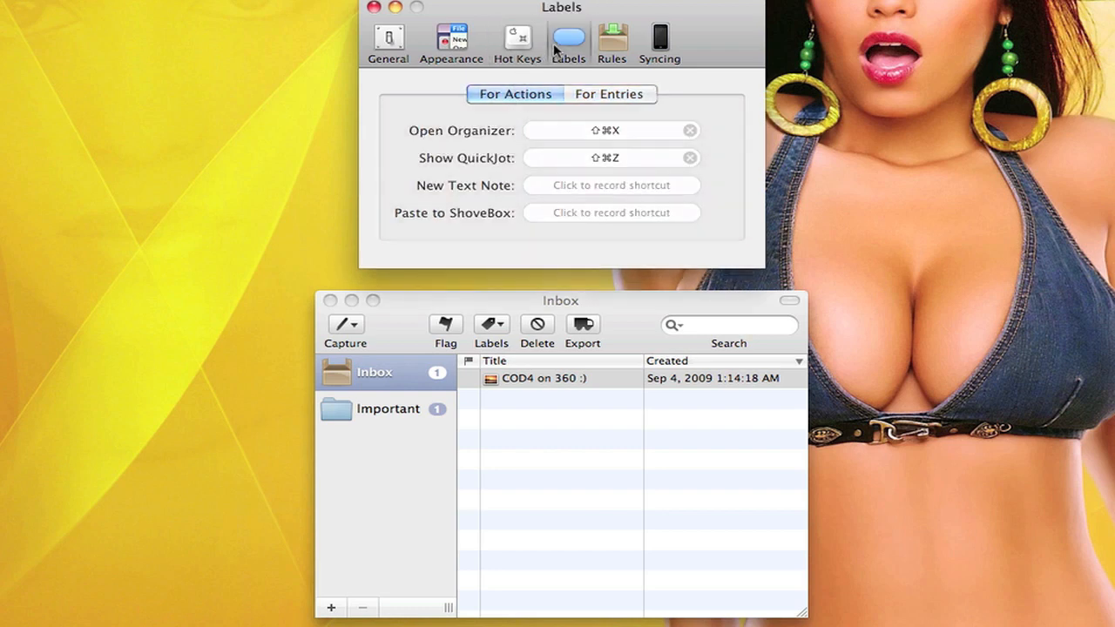
Review the label names including Green, then view the Important folder's Hobby Lobby entry and return to Inbox.
{"action": "left_click", "coordinate": [568, 39]}
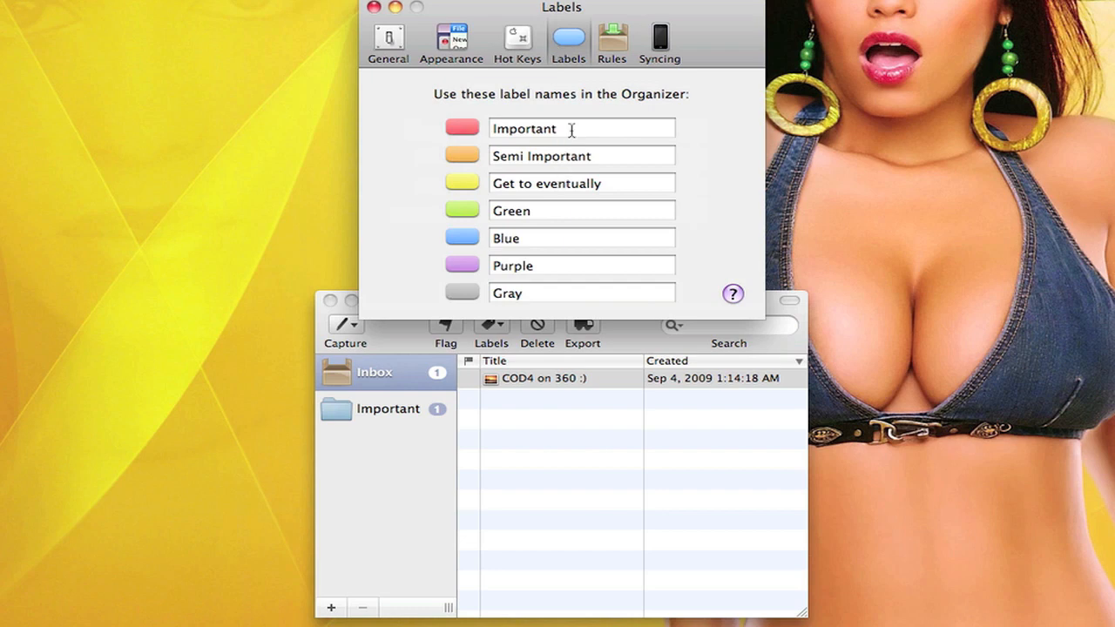
{"action": "mouse_move", "coordinate": [561, 125]}
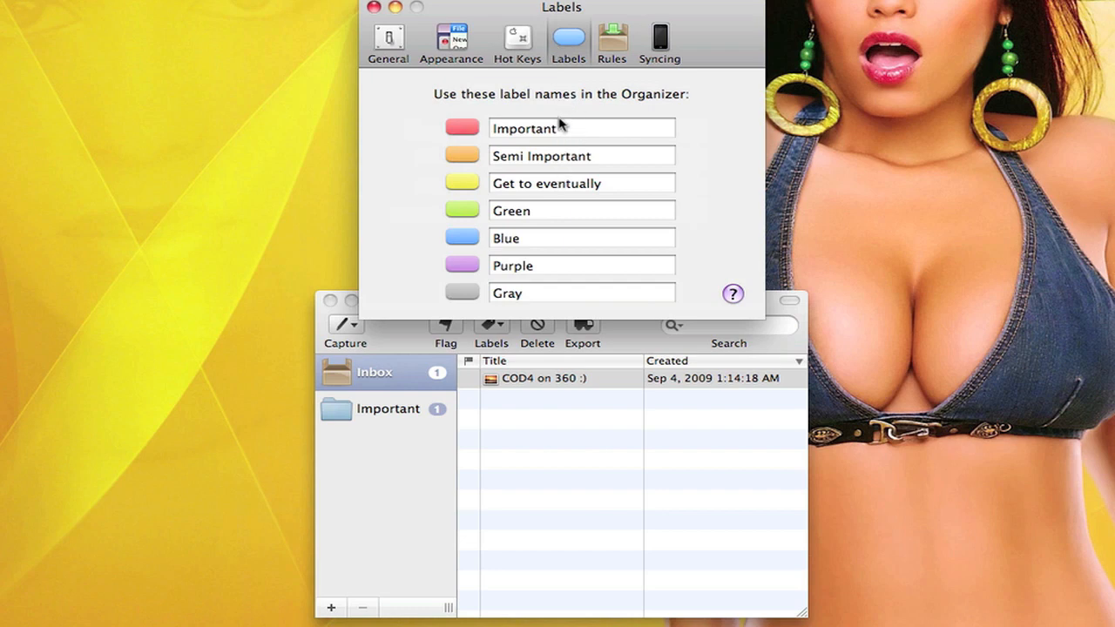
{"action": "mouse_move", "coordinate": [549, 209]}
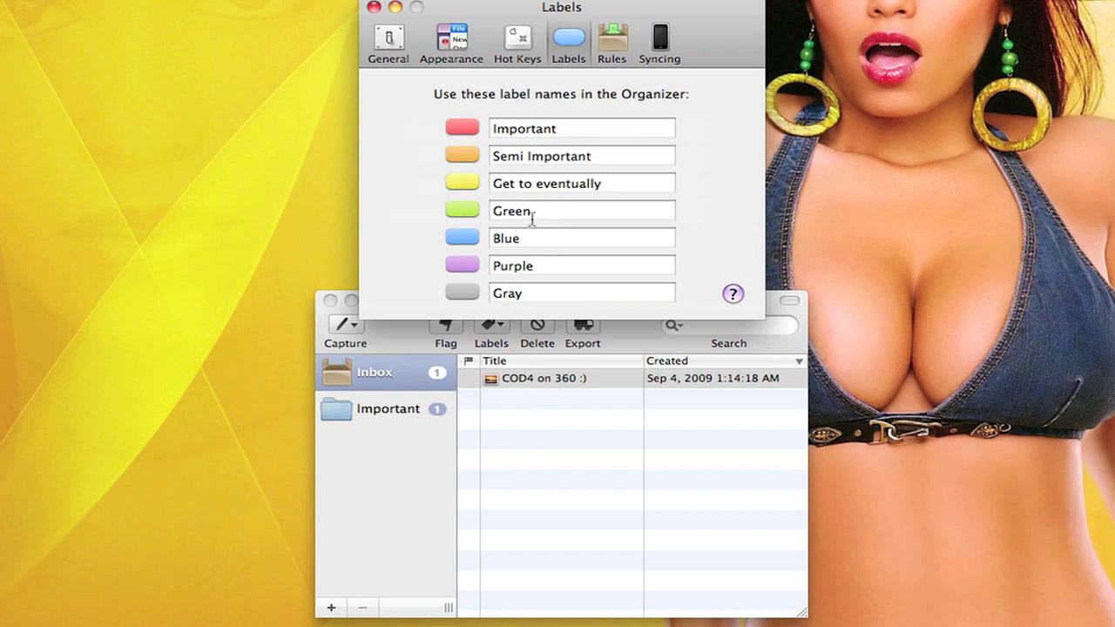
{"action": "left_click", "coordinate": [543, 378]}
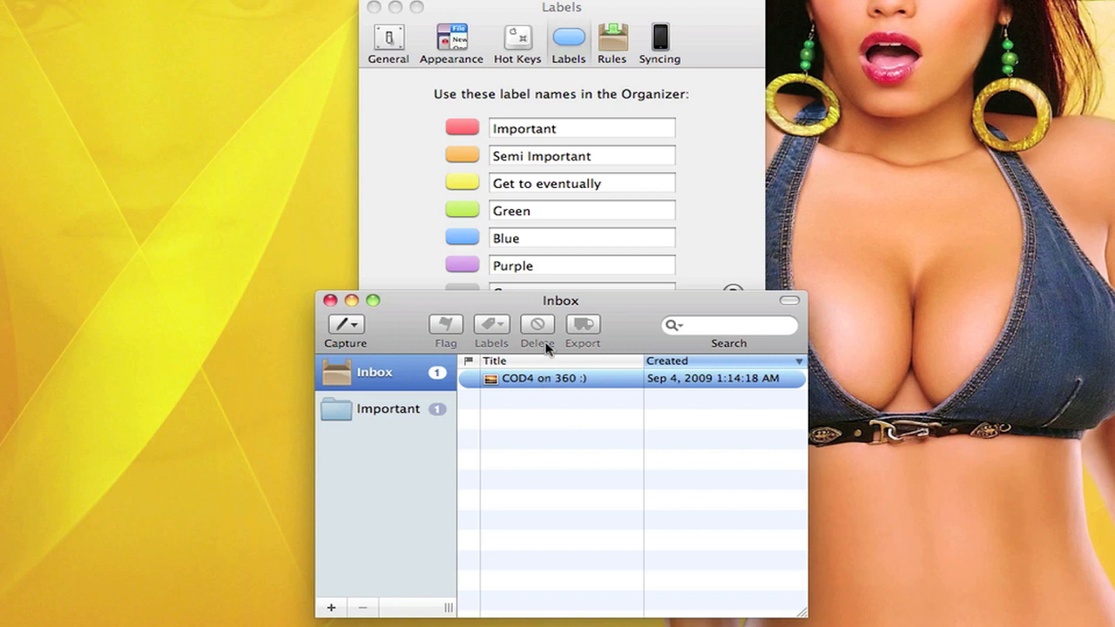
{"action": "mouse_move", "coordinate": [415, 409]}
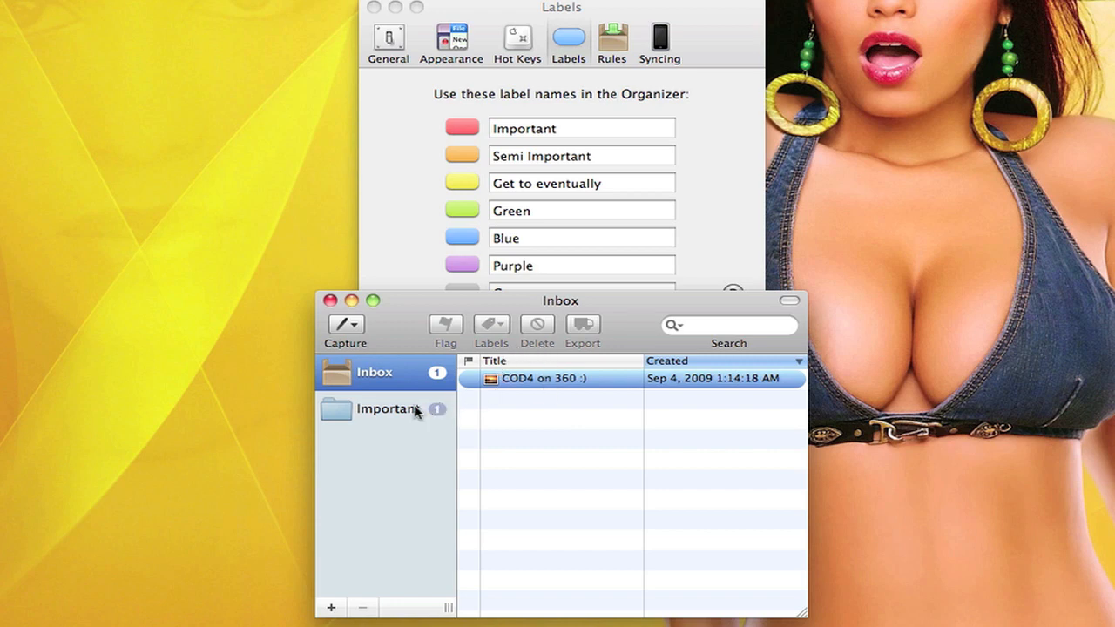
{"action": "left_click", "coordinate": [387, 408]}
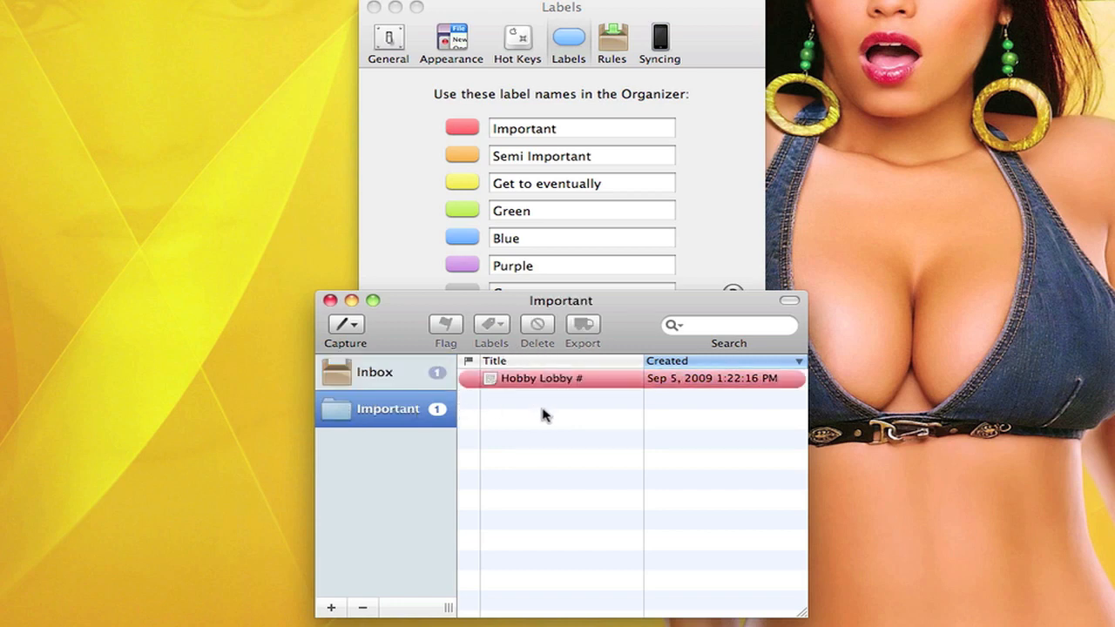
{"action": "left_click", "coordinate": [375, 372]}
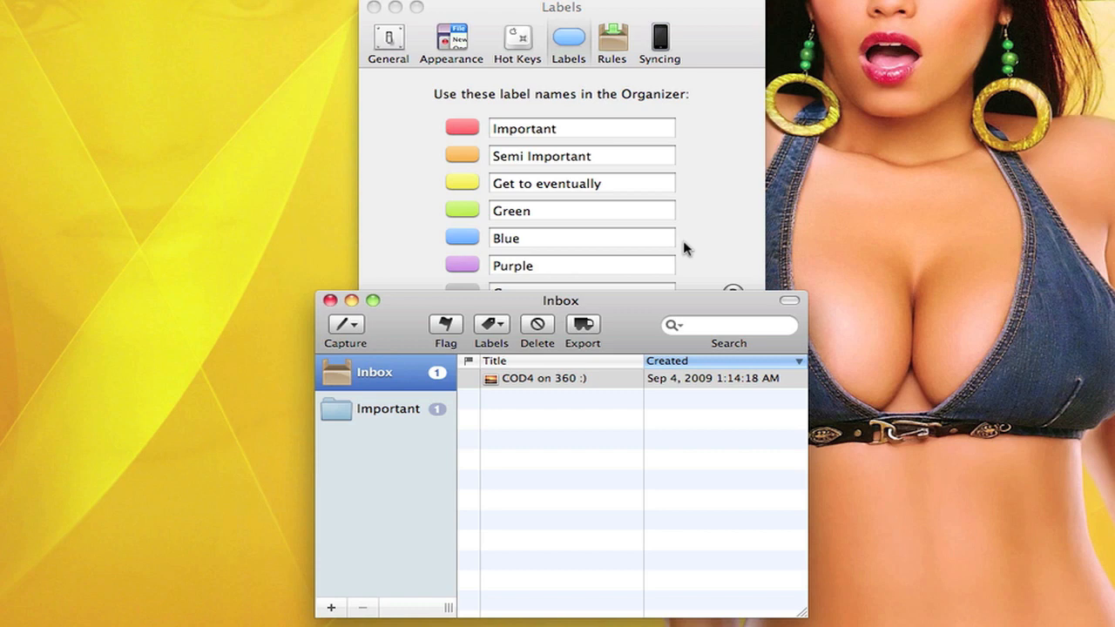
{"action": "mouse_move", "coordinate": [688, 234]}
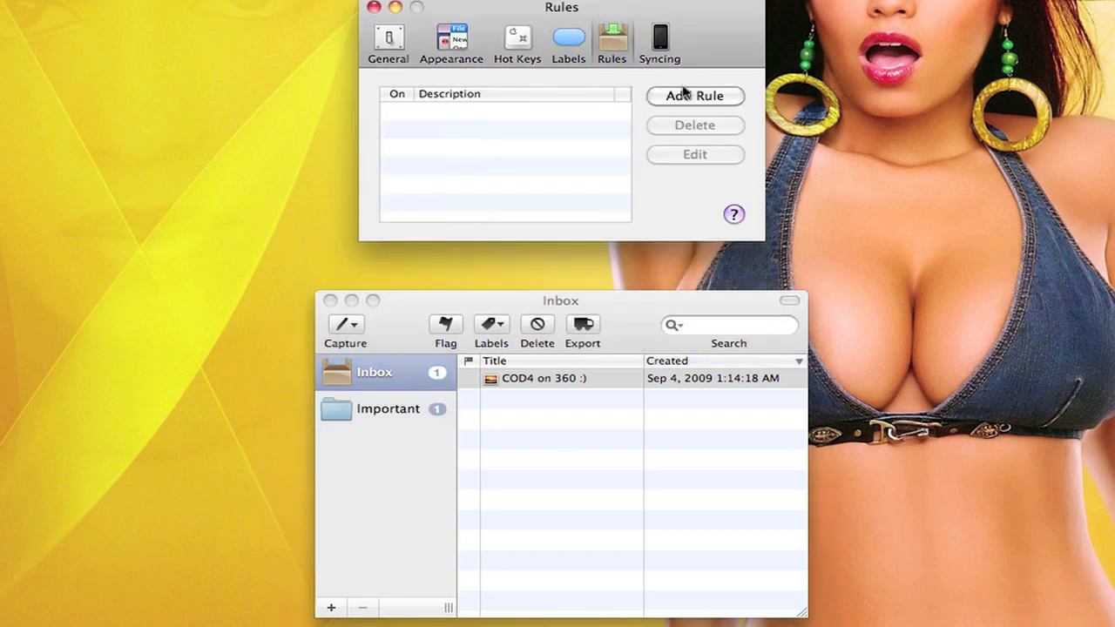
Confirm Syncing shows no paired iPhone or iPod Touch, then close Preferences.
{"action": "left_click", "coordinate": [694, 95]}
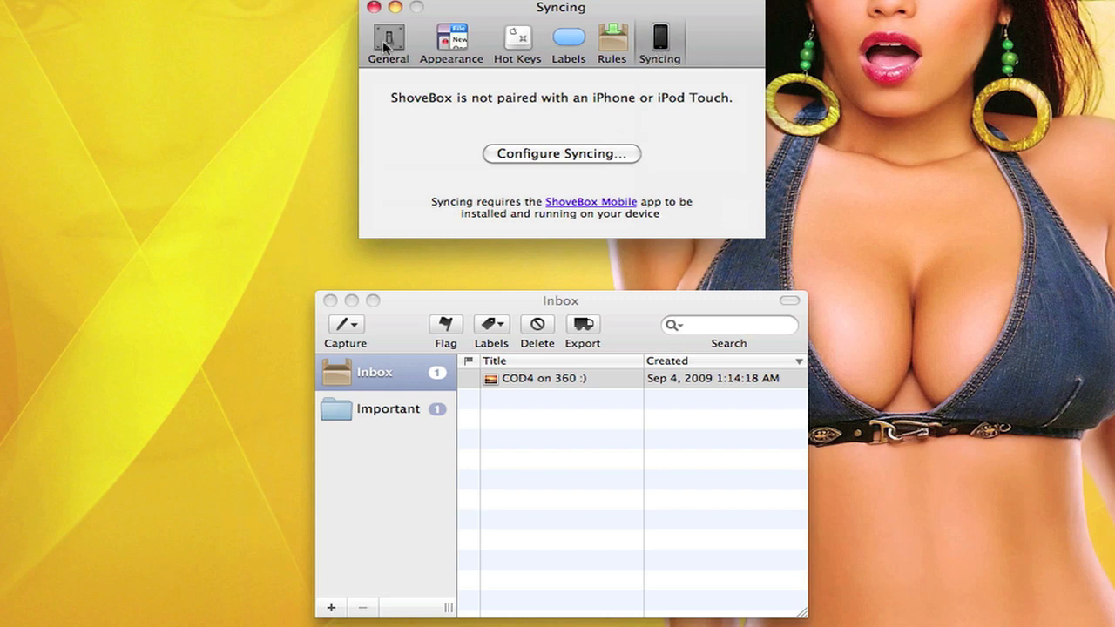
{"action": "left_click", "coordinate": [375, 7]}
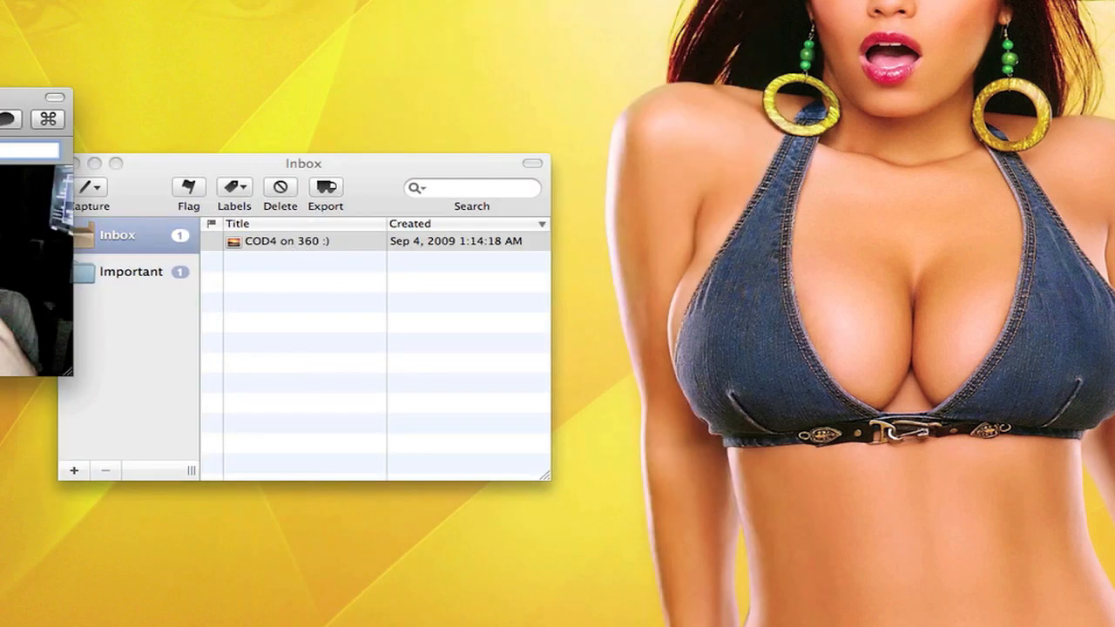
View the COD4 on 360 :) entry's Save As, Comments and Hot Keys options, cancelling each.
{"action": "double_click", "coordinate": [286, 241]}
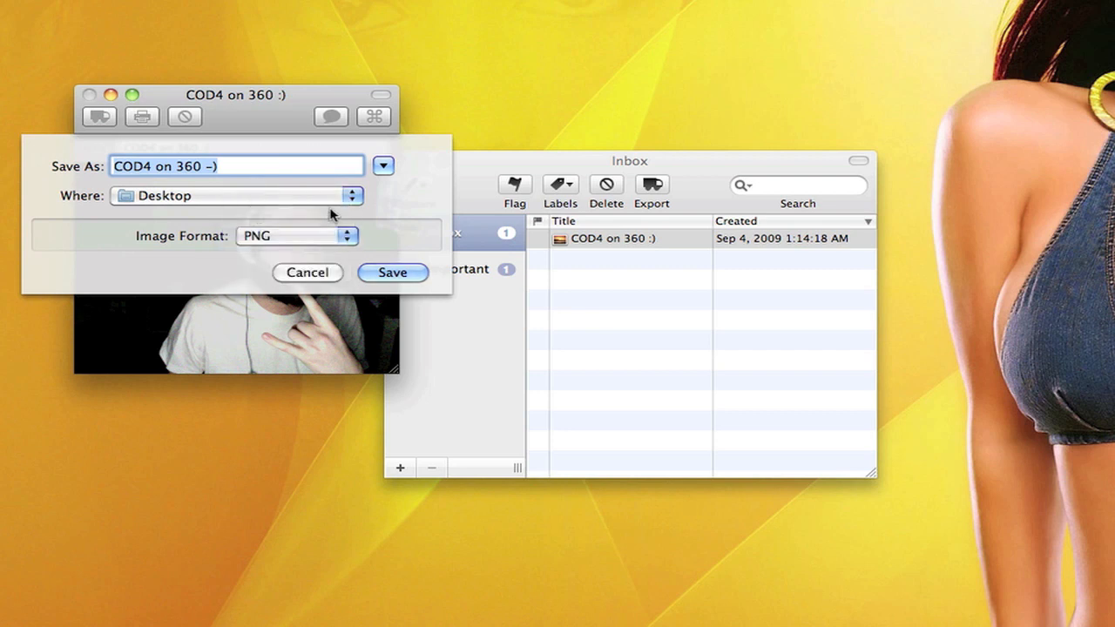
{"action": "left_click", "coordinate": [384, 166]}
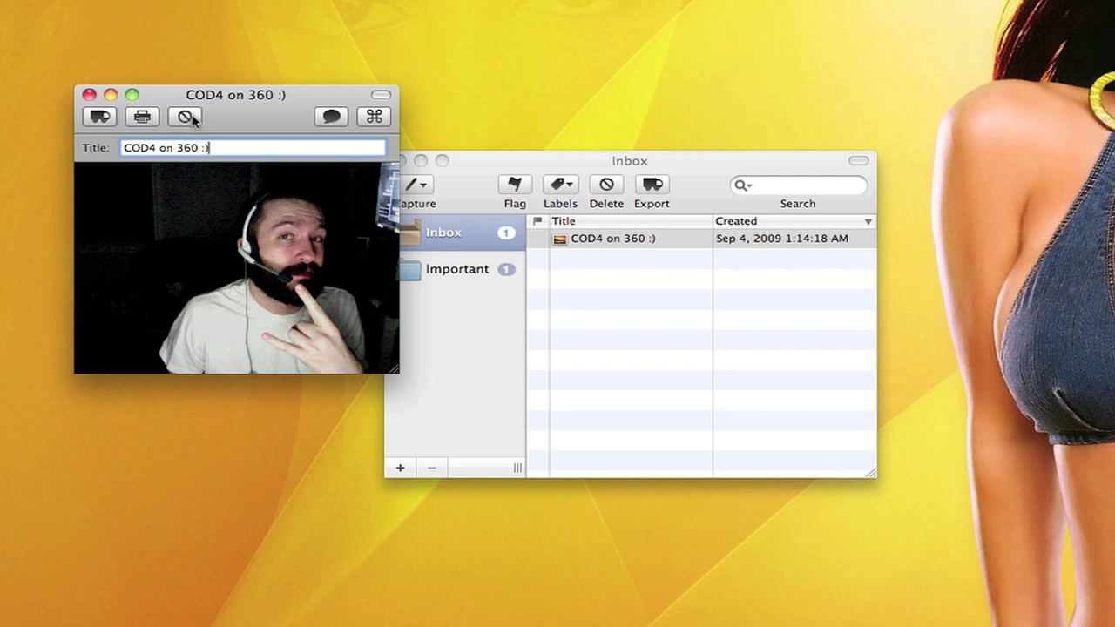
{"action": "left_click", "coordinate": [331, 115]}
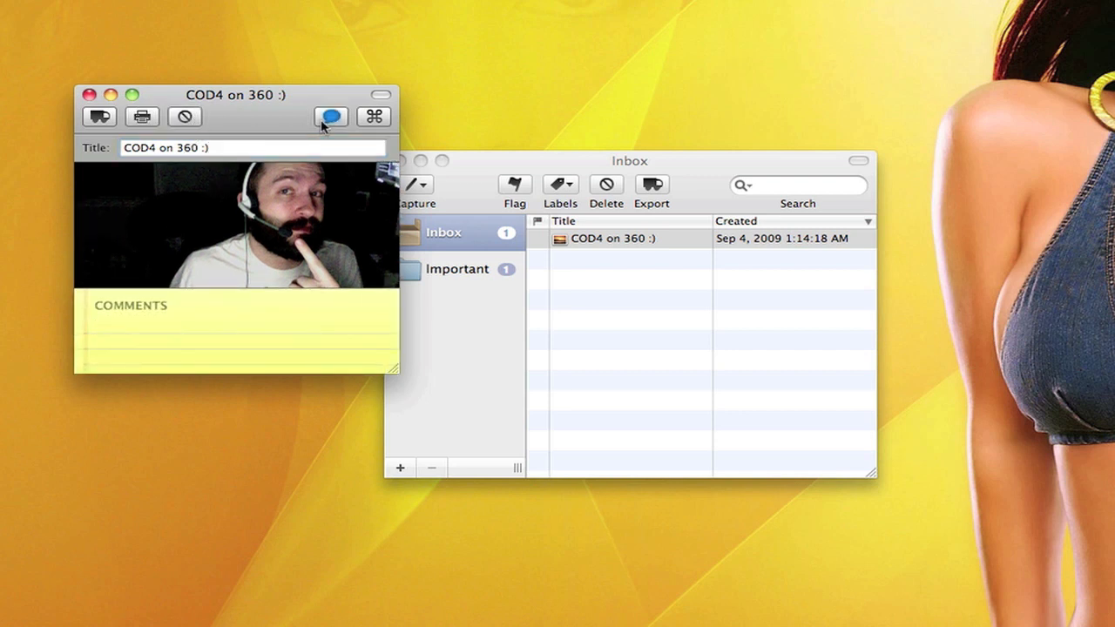
{"action": "left_click", "coordinate": [373, 115]}
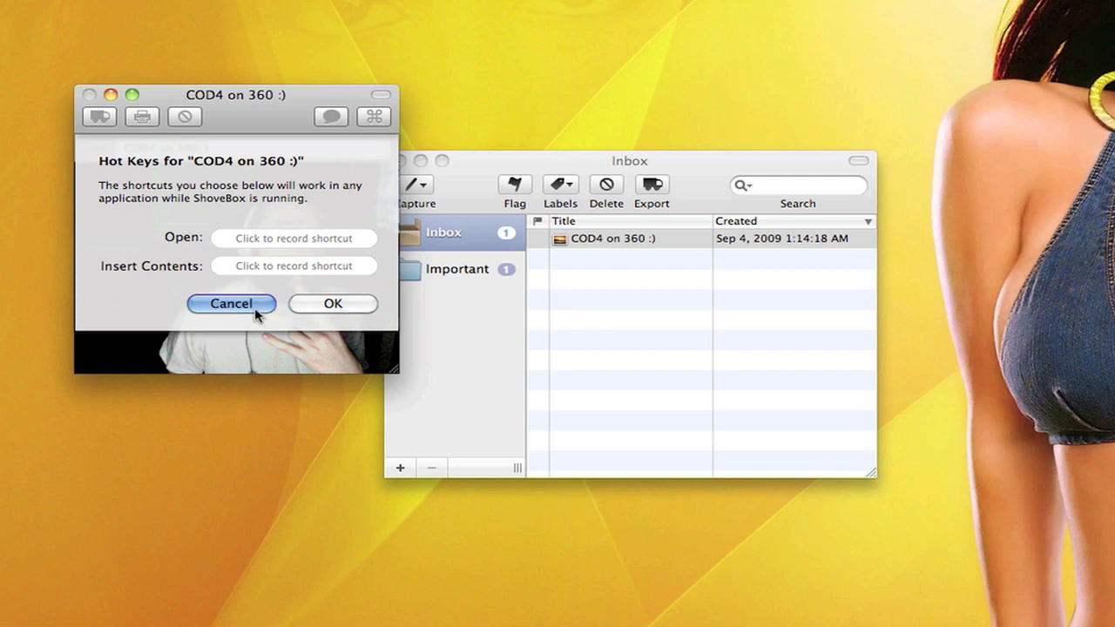
{"action": "left_click", "coordinate": [230, 304]}
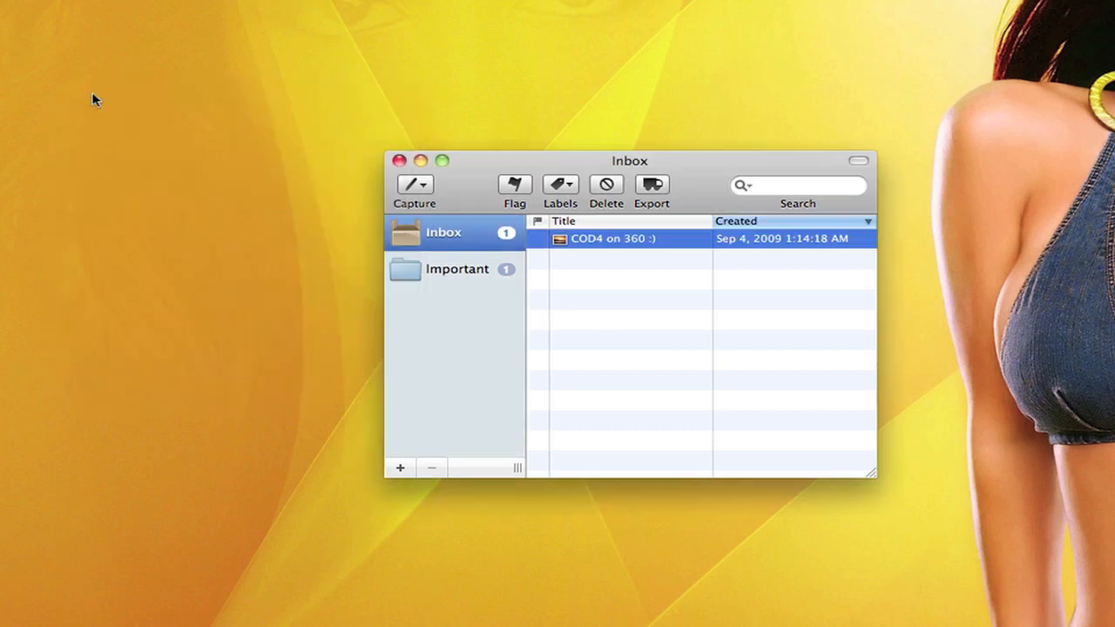
{"action": "mouse_move", "coordinate": [690, 173]}
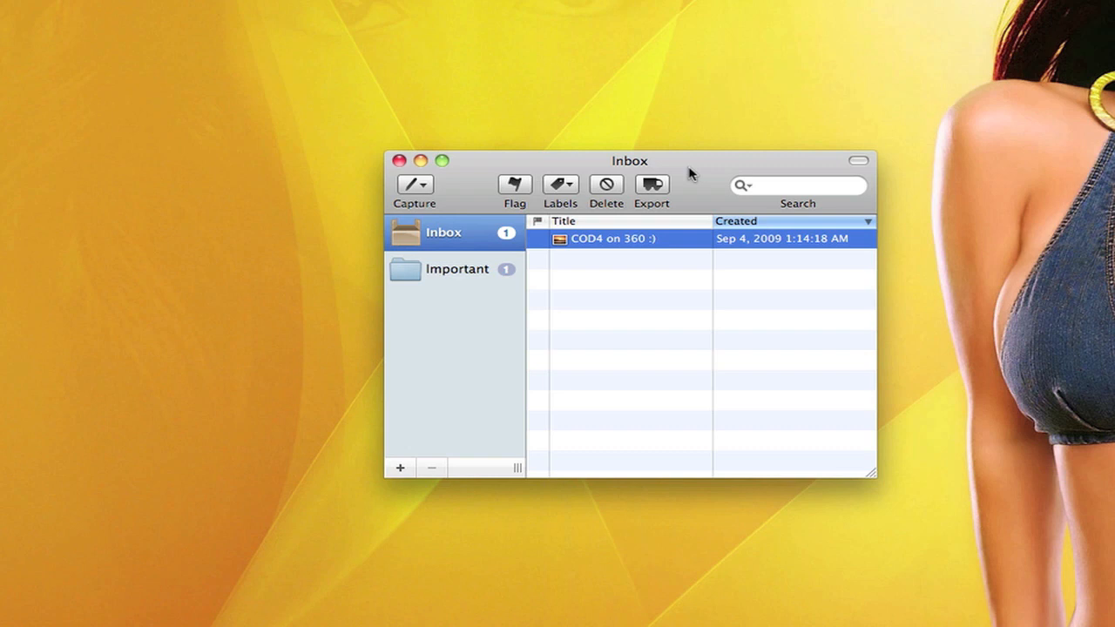
{"action": "mouse_move", "coordinate": [673, 151]}
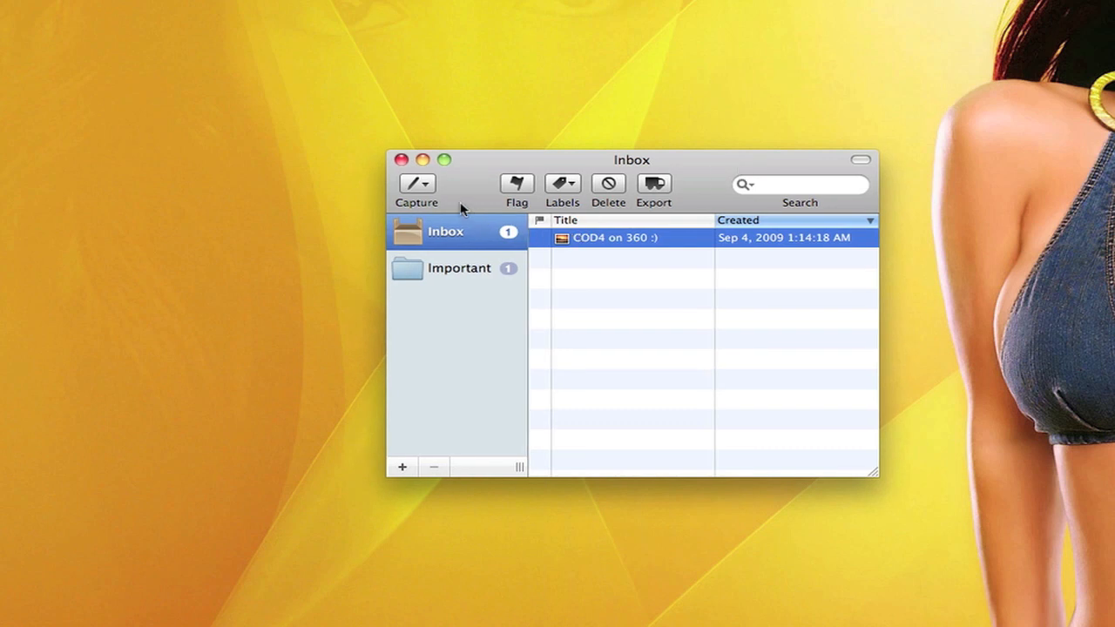
{"action": "left_click", "coordinate": [417, 183]}
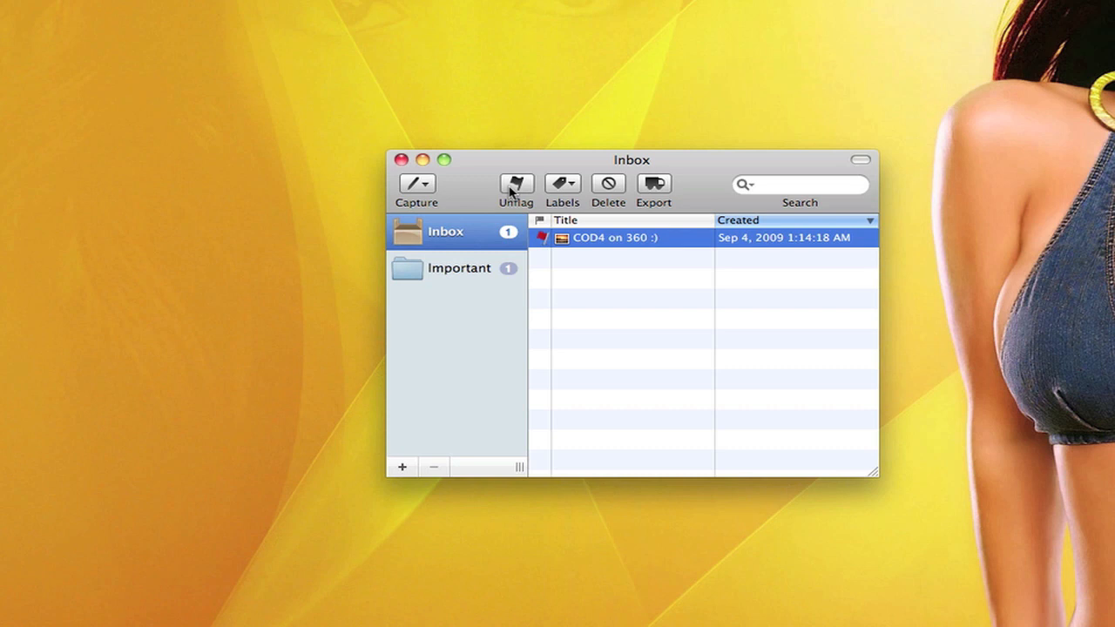
{"action": "left_click", "coordinate": [516, 188]}
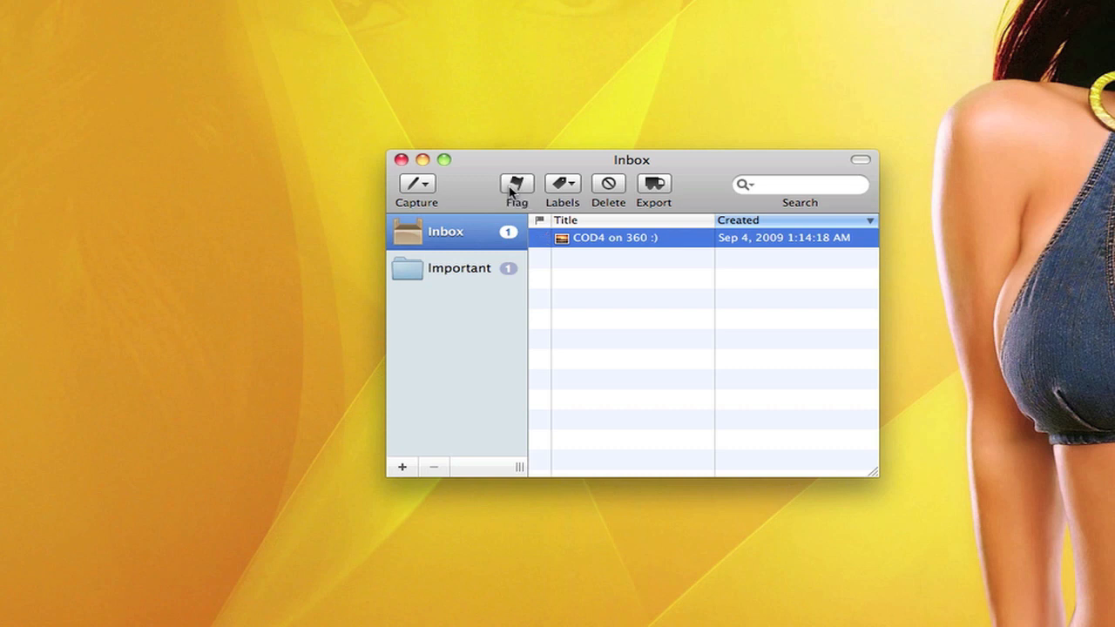
{"action": "mouse_move", "coordinate": [561, 190]}
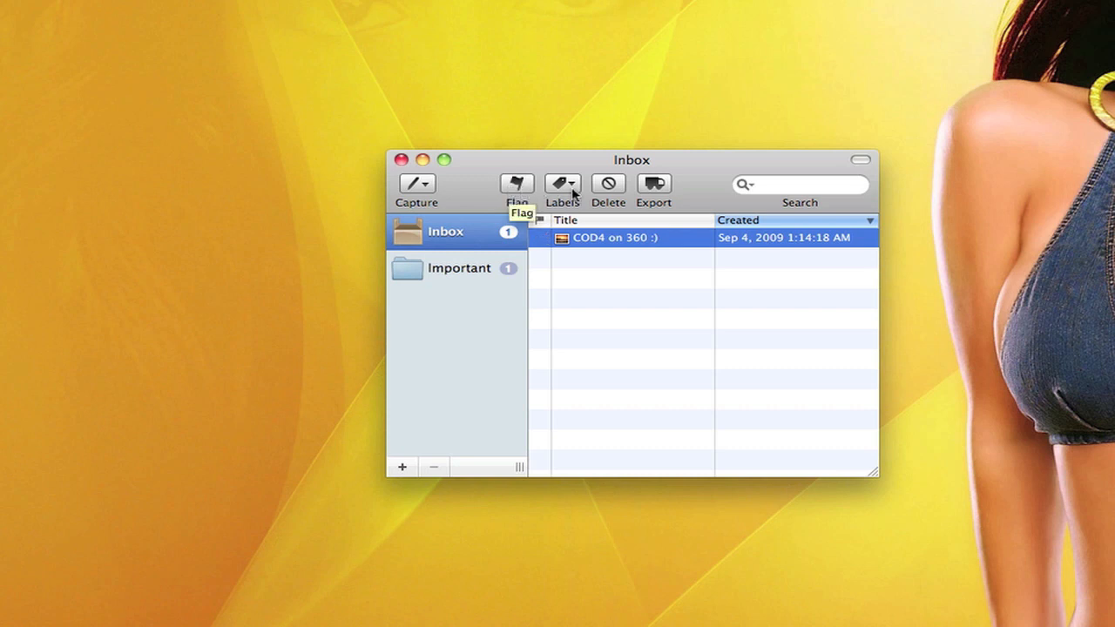
{"action": "left_click", "coordinate": [562, 185]}
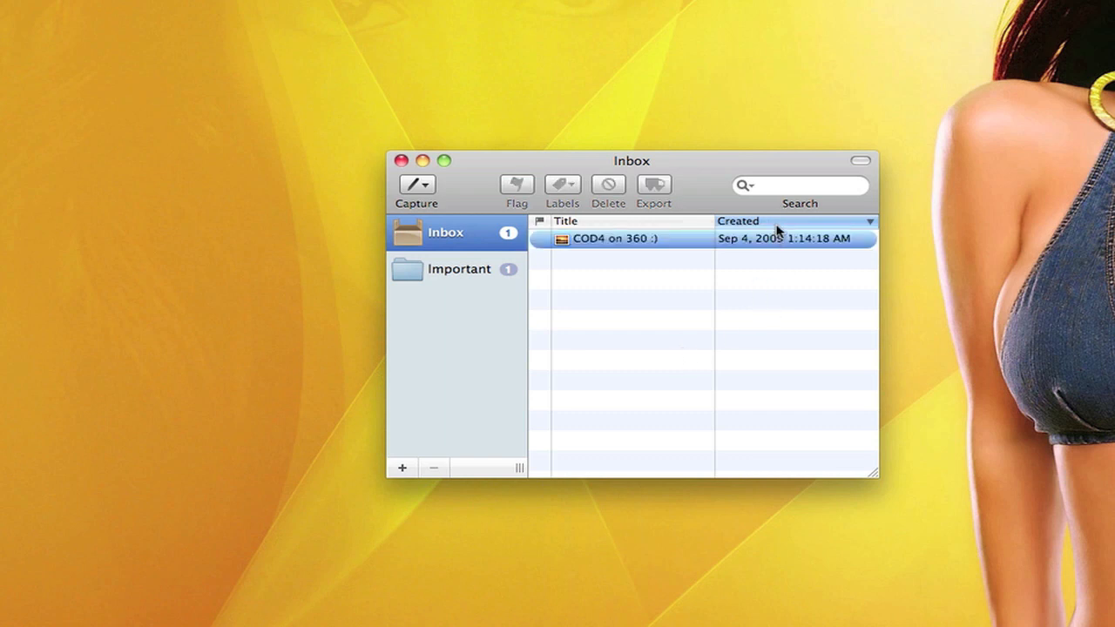
{"action": "left_click", "coordinate": [746, 185]}
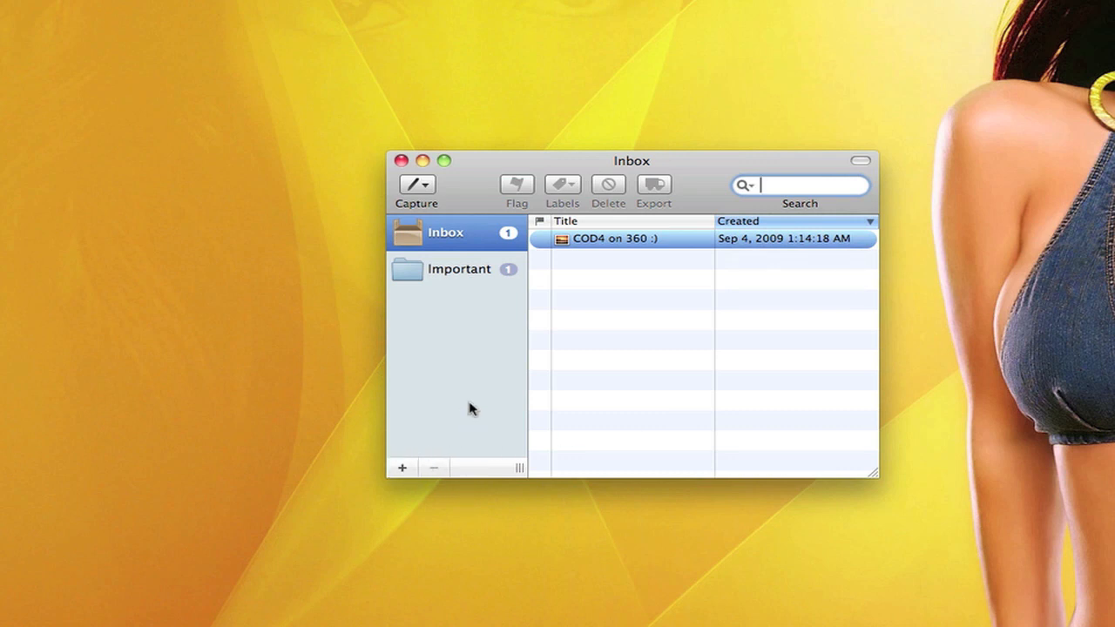
{"action": "mouse_move", "coordinate": [845, 474]}
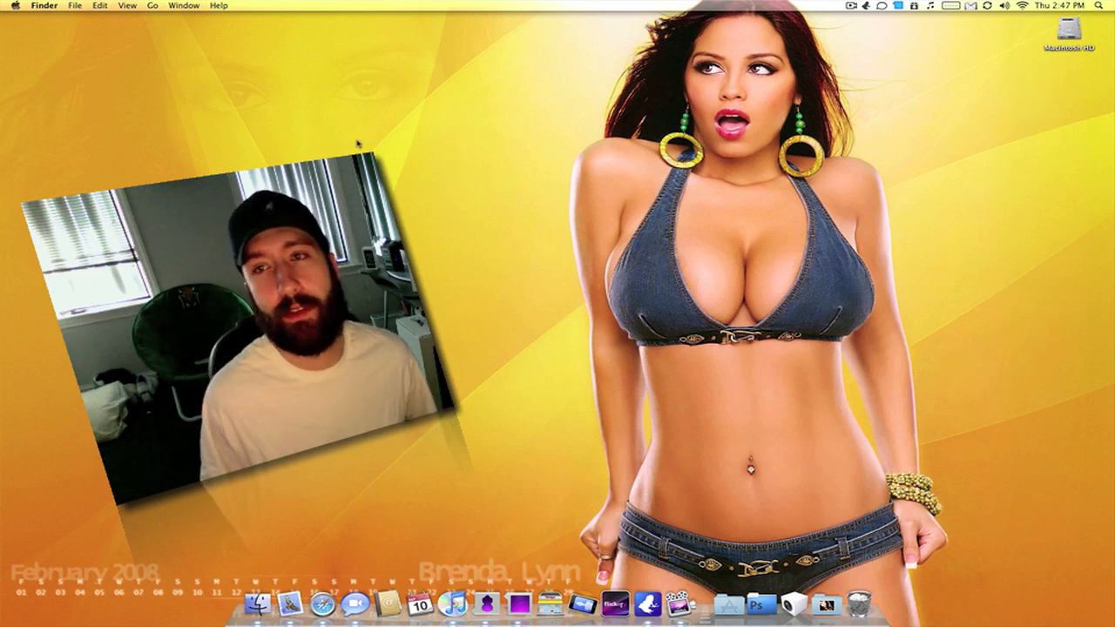
{"action": "mouse_move", "coordinate": [394, 141]}
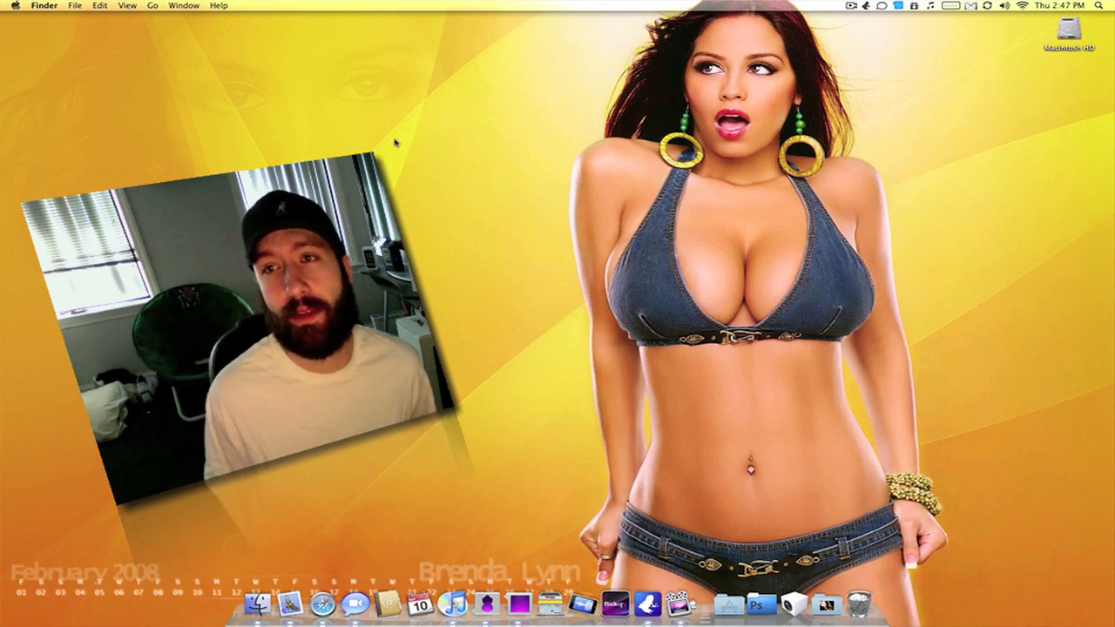